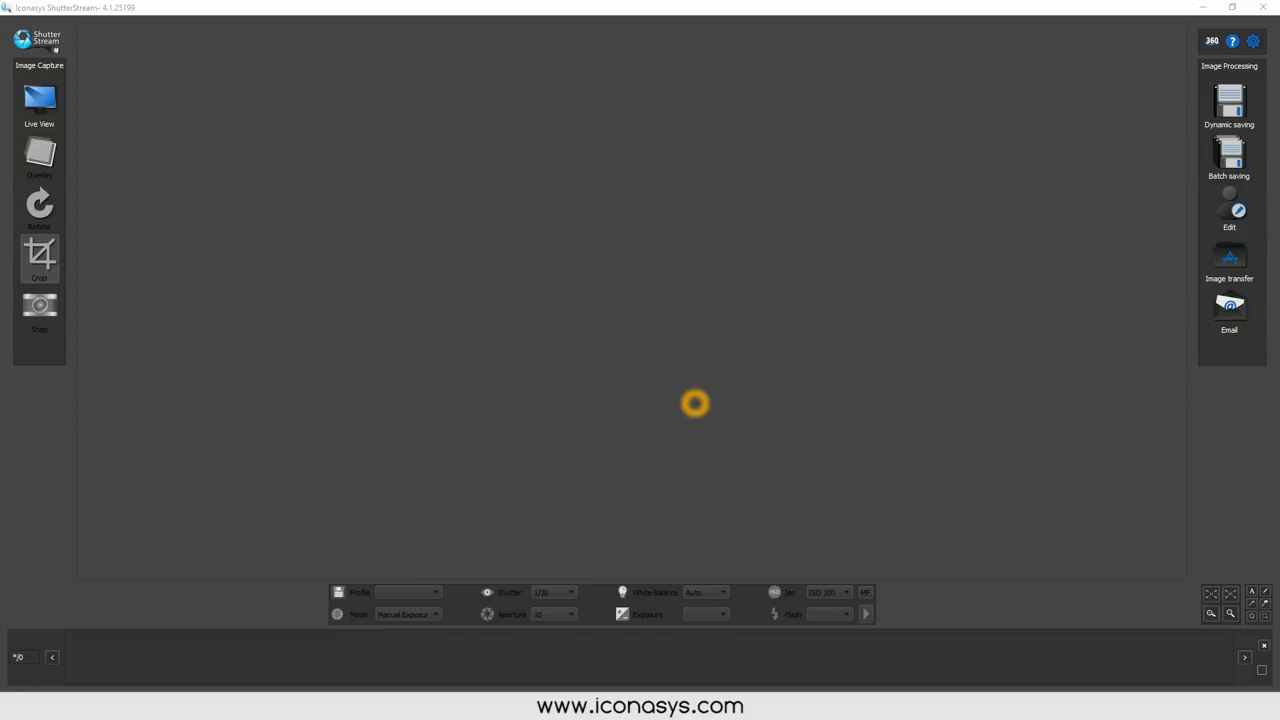
Start the live camera preview showing the round diamond on black.
left_click(38, 100)
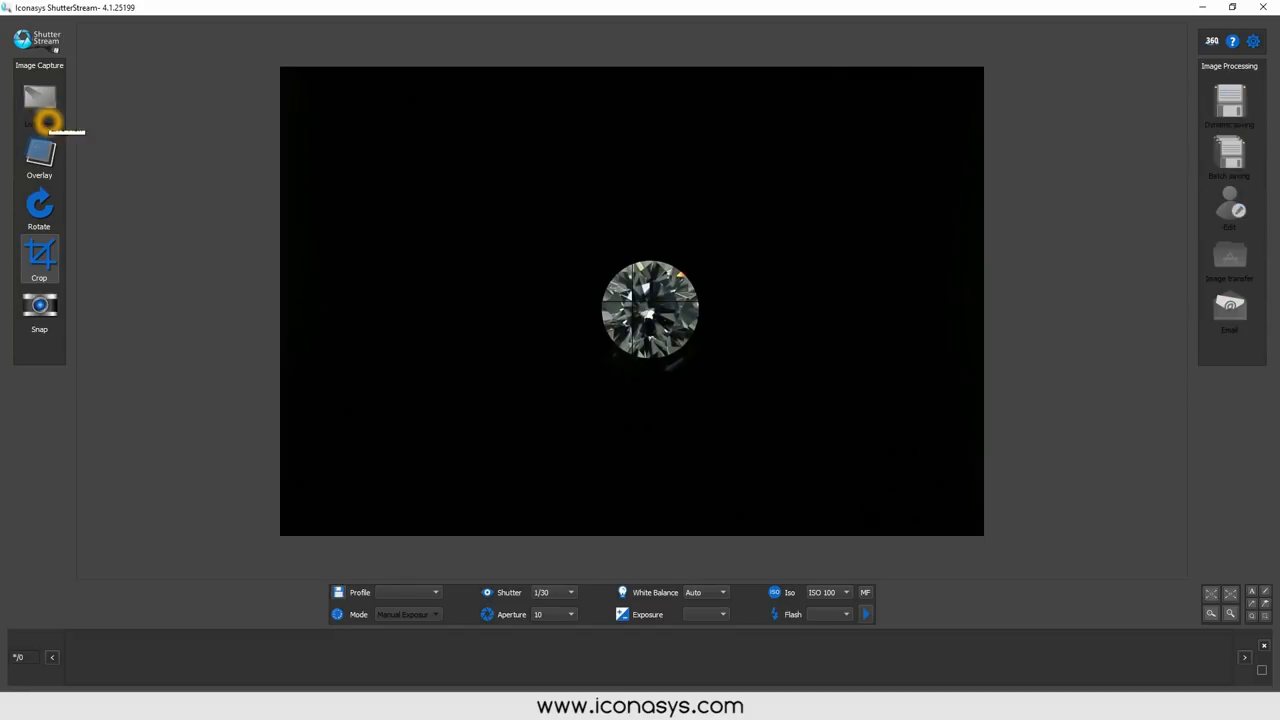
mouse_move(42, 124)
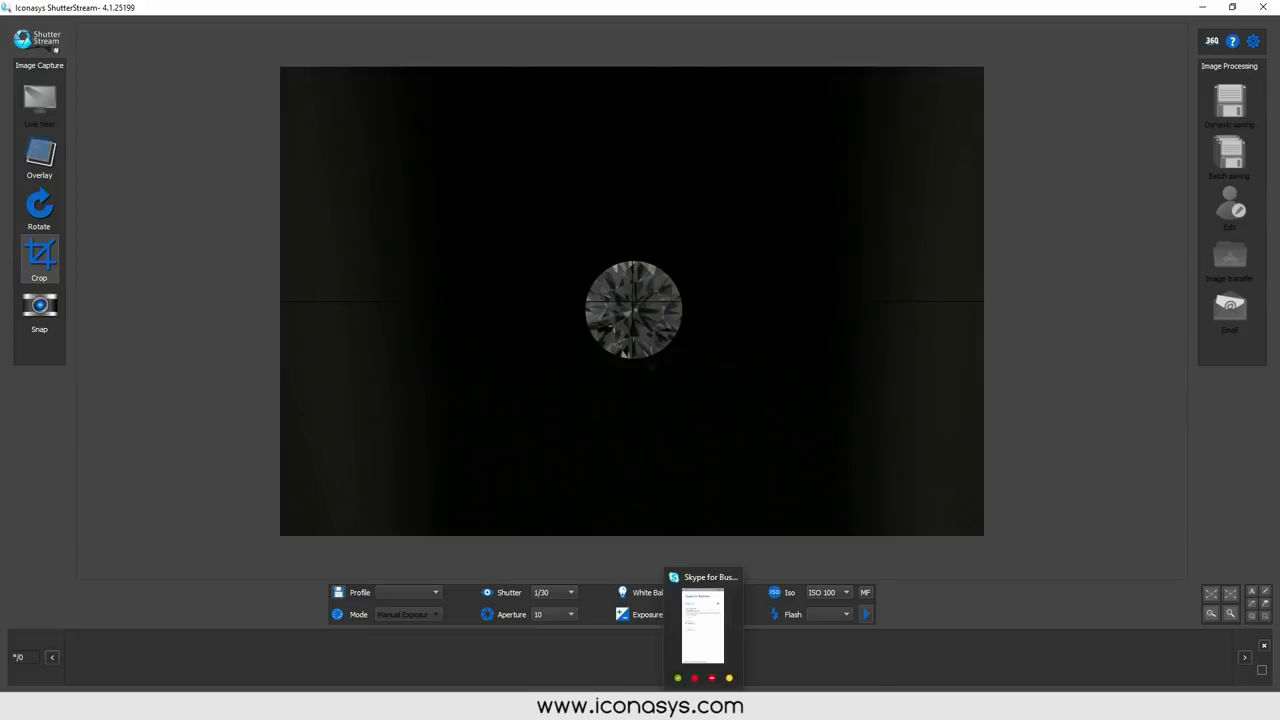
Choose 1/13 from the shutter speed list in the lens controls.
left_click(555, 592)
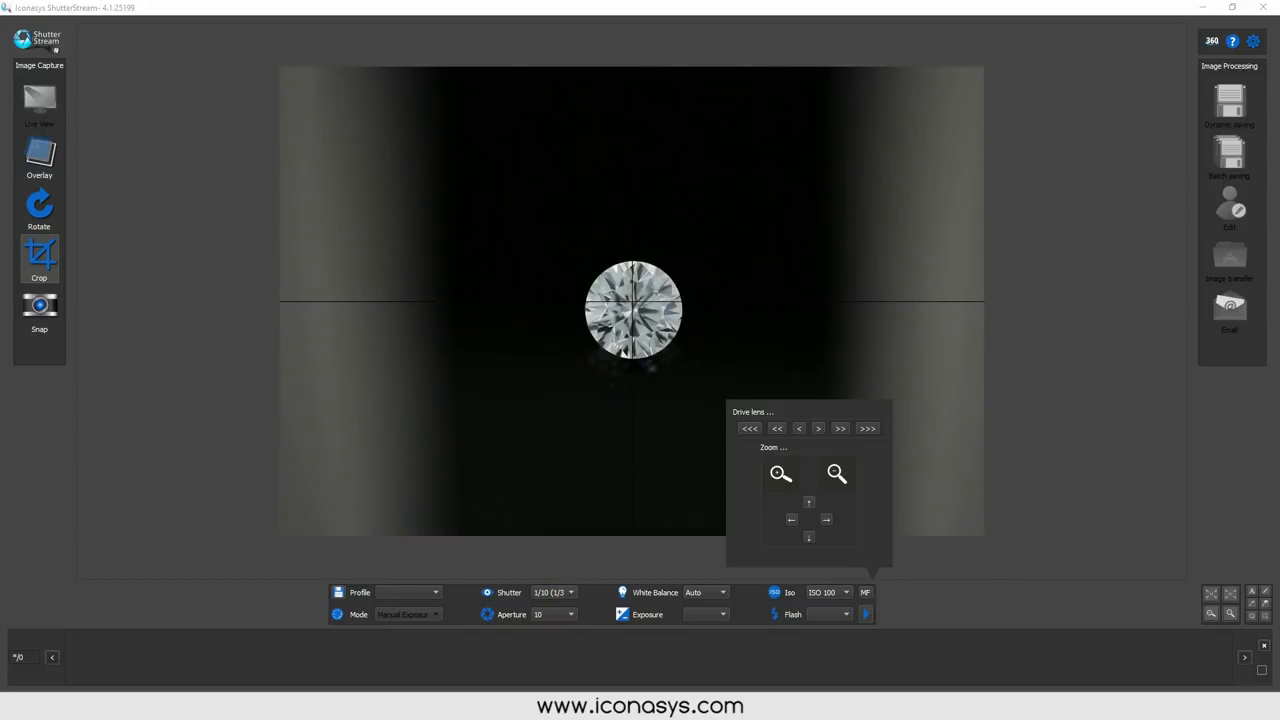
left_click(565, 592)
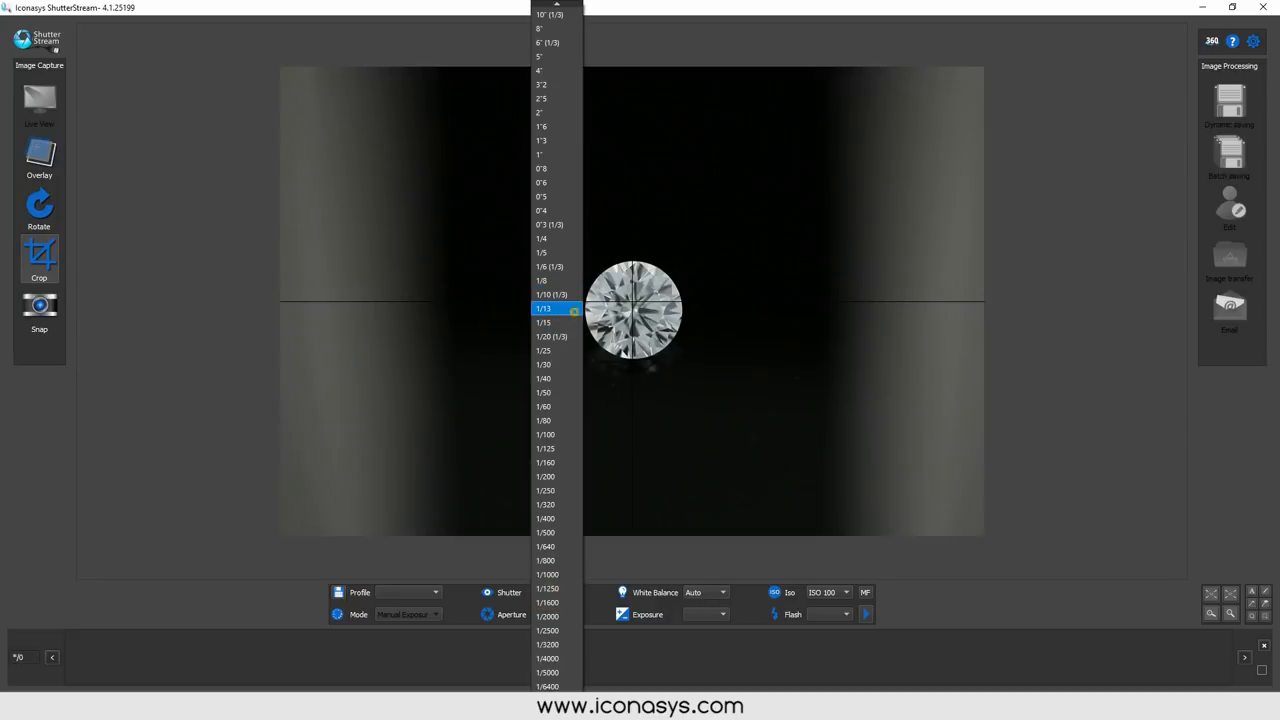
left_click(546, 308)
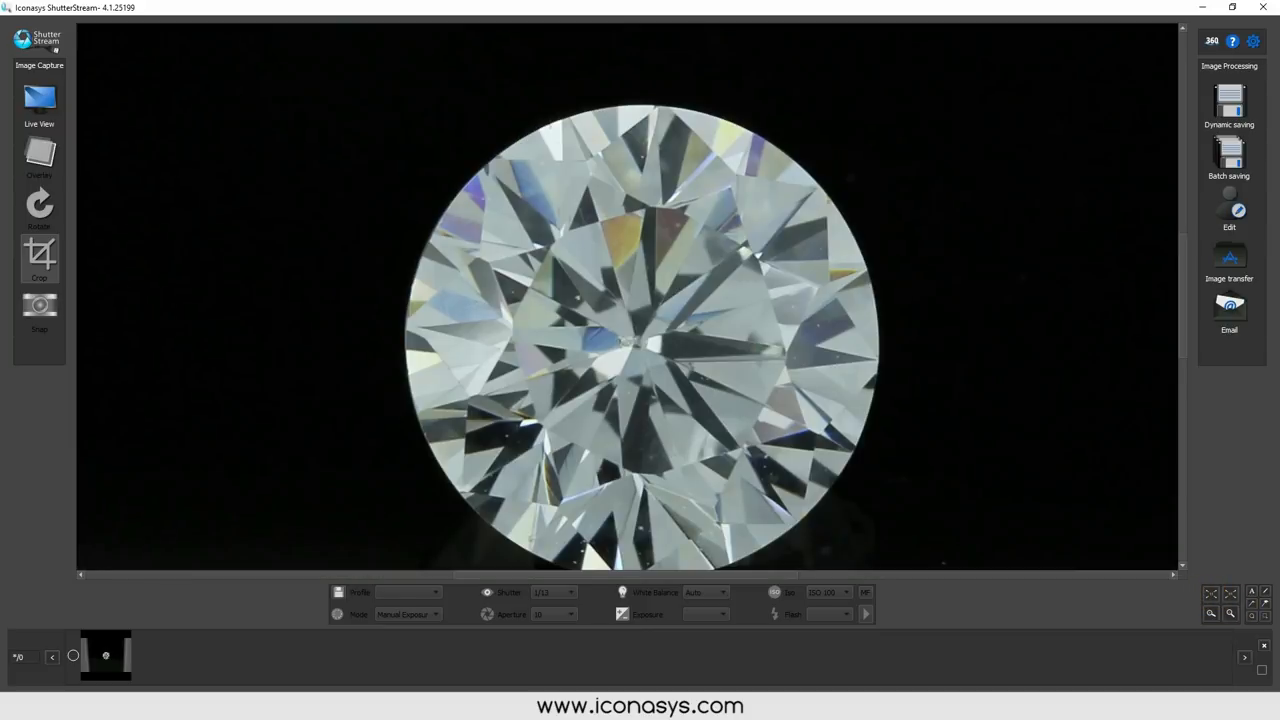
In magnified live view, drive the lens until the facets are sharp, then zoom out.
left_click(39, 105)
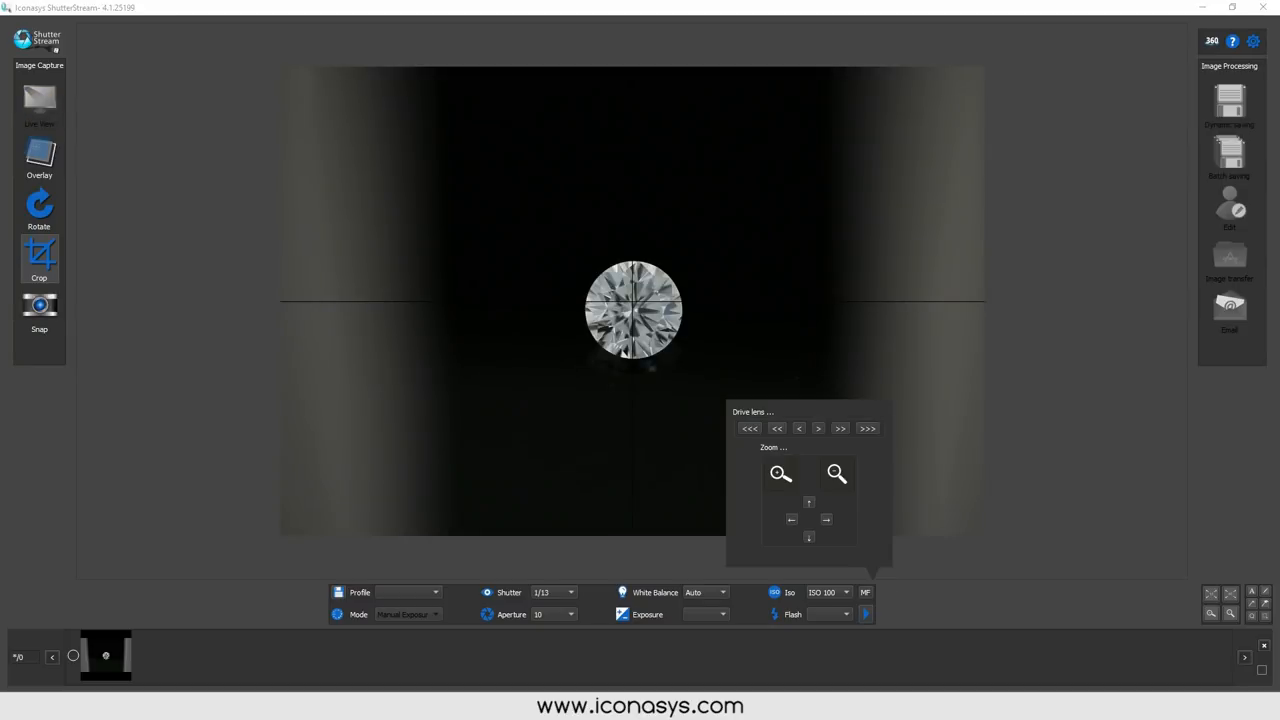
left_click(779, 475)
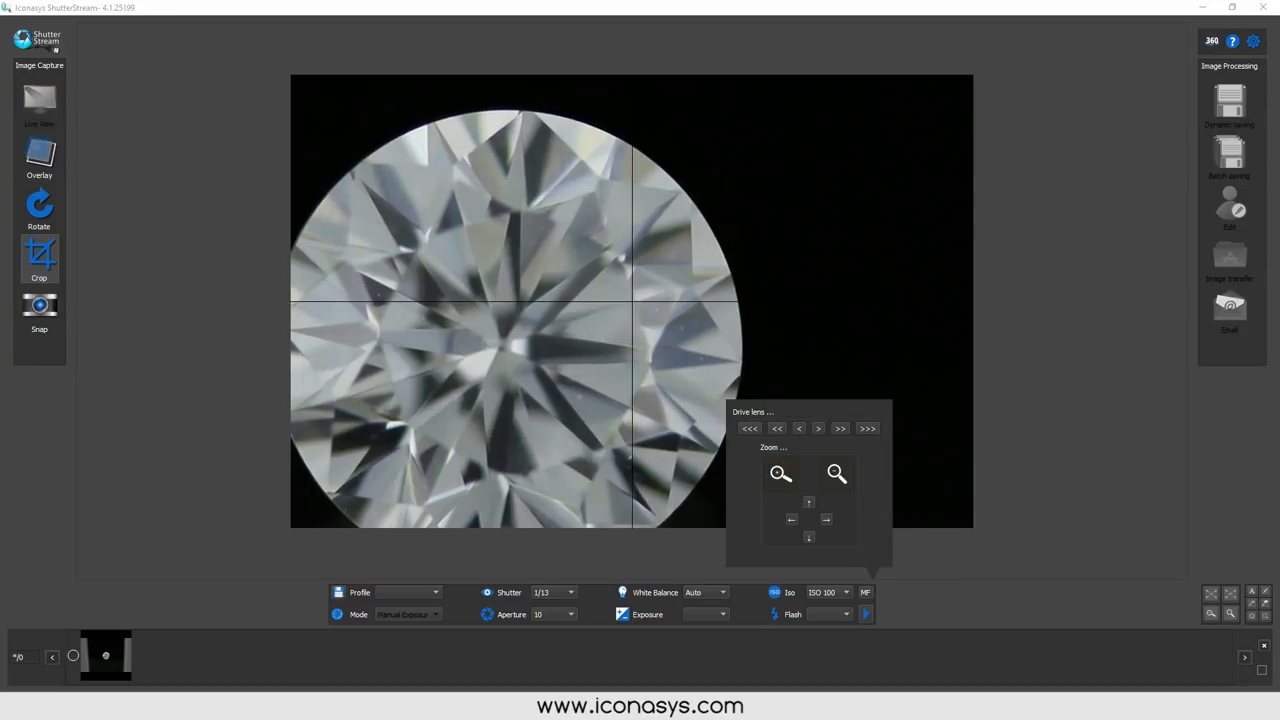
left_click(838, 428)
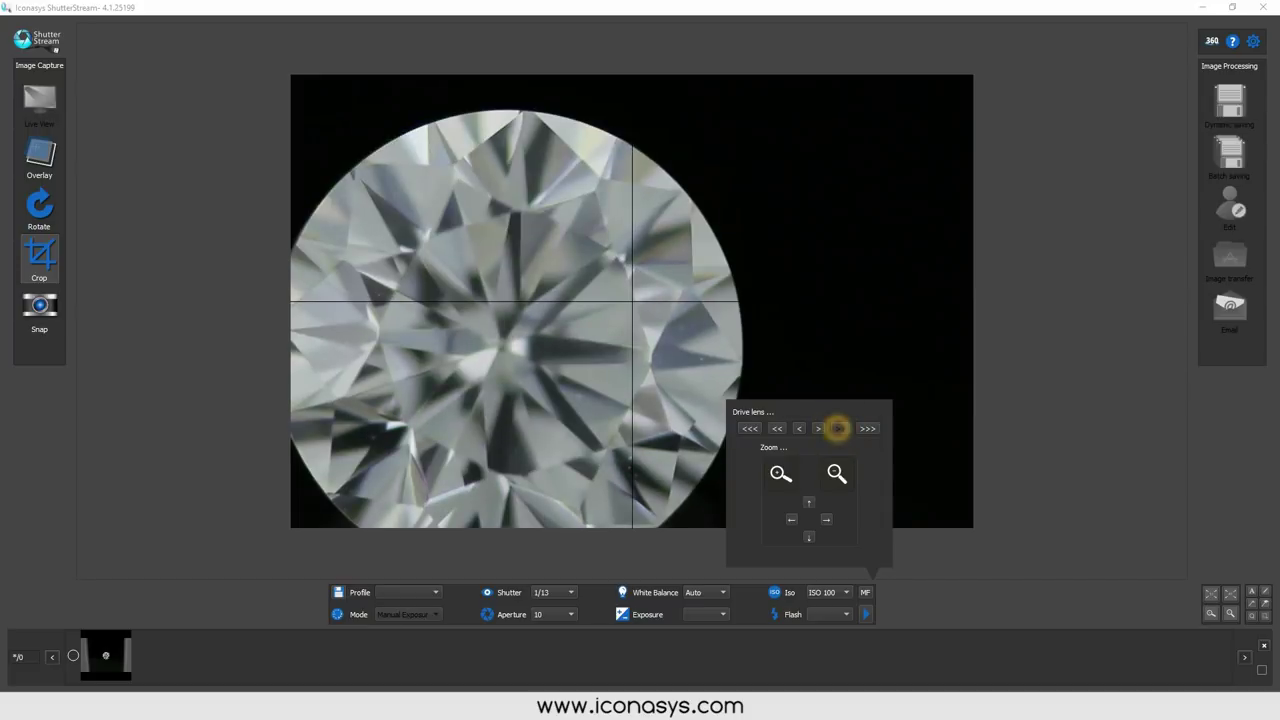
left_click(837, 428)
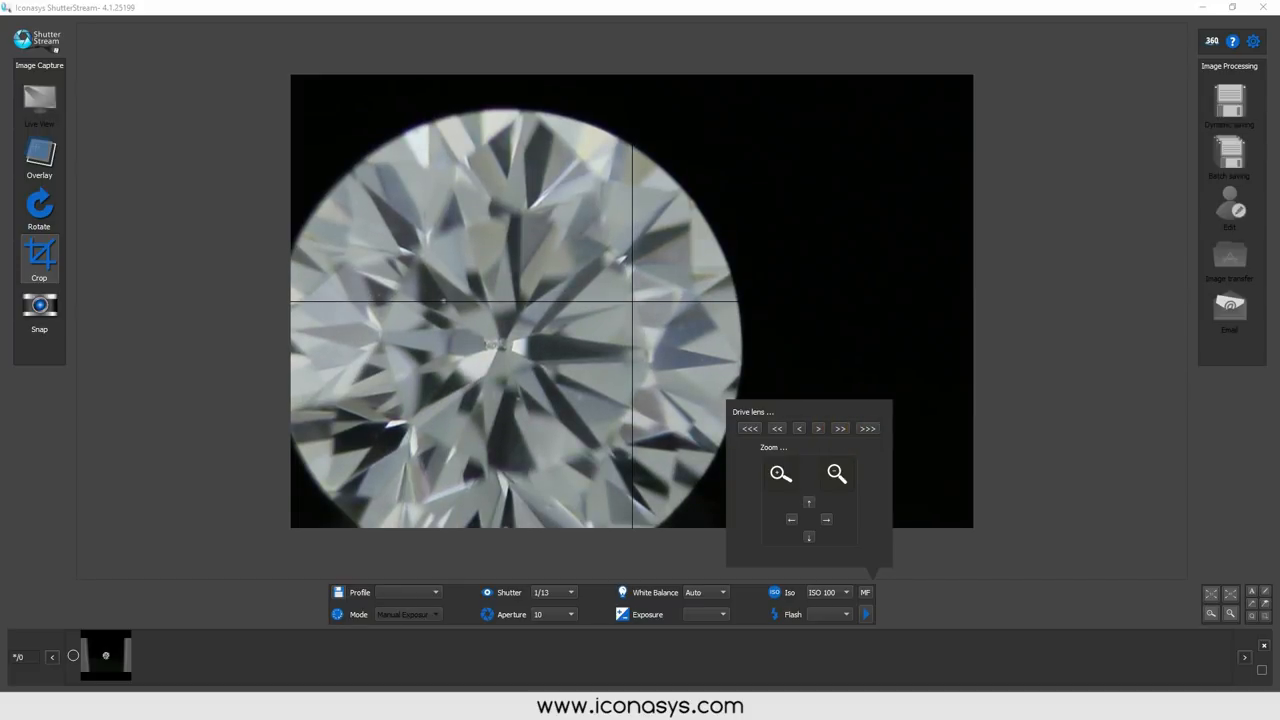
left_click(796, 428)
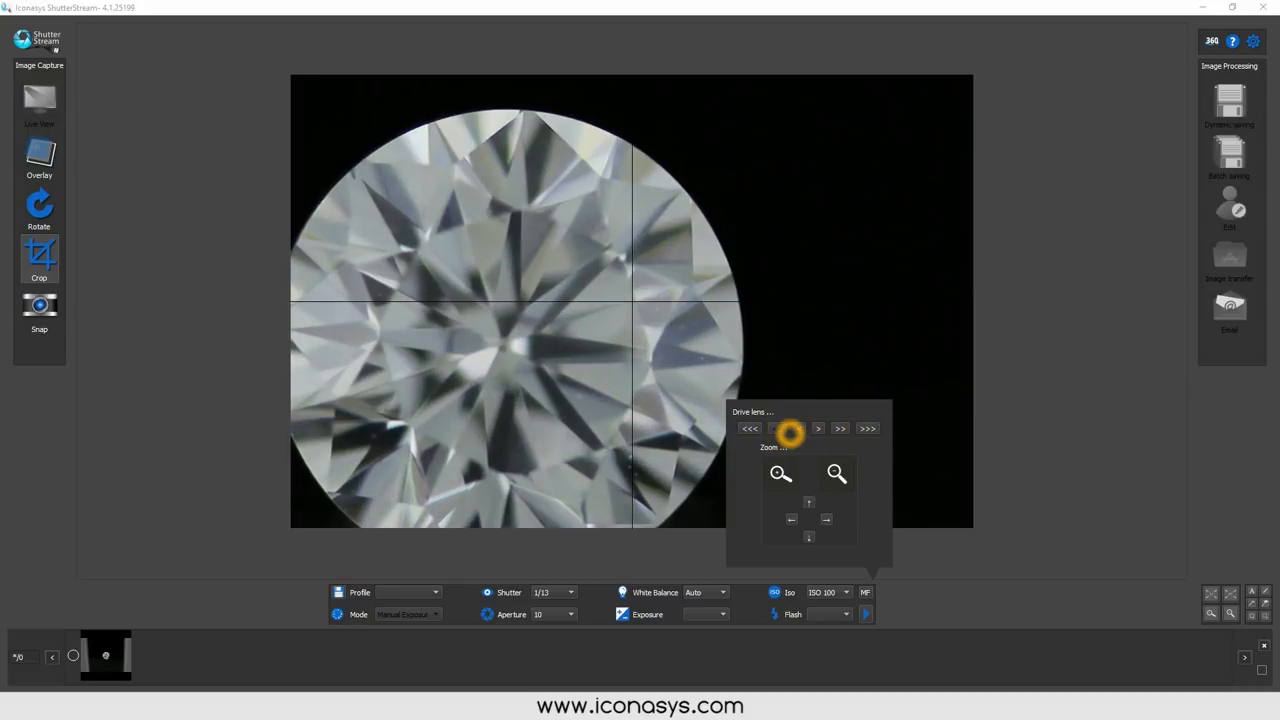
left_click(792, 427)
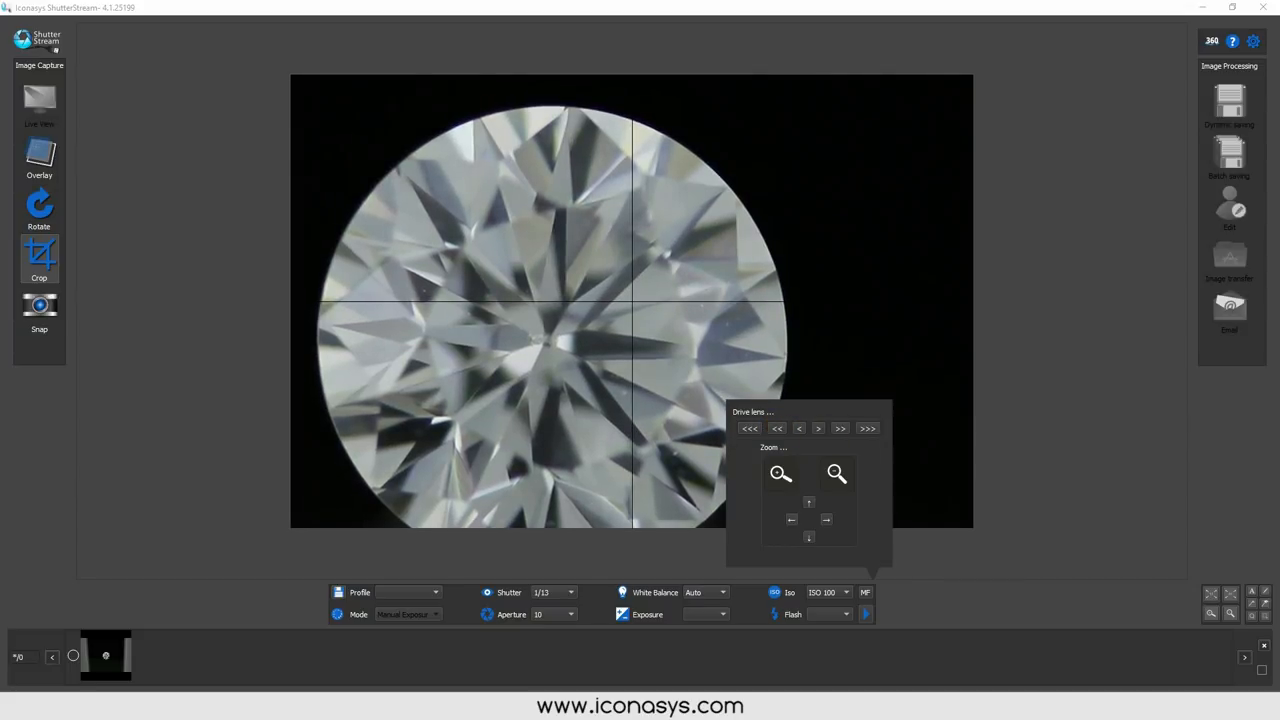
left_click(805, 428)
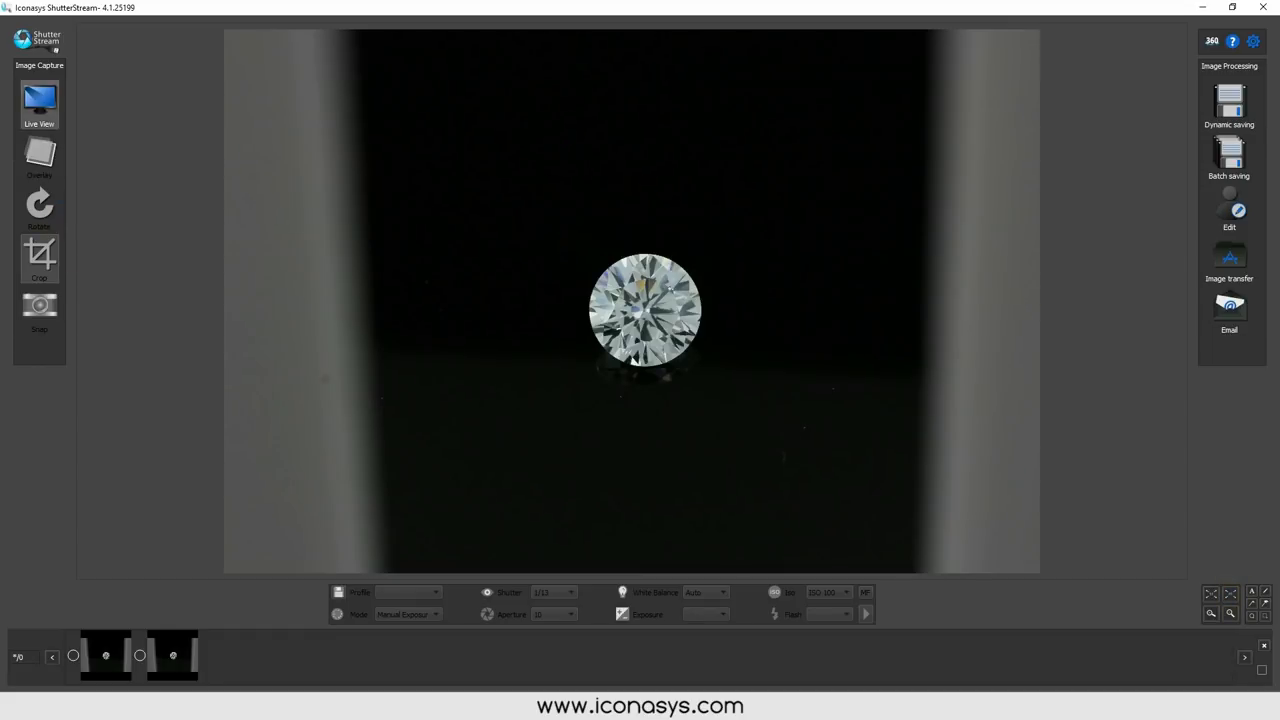
Fit a square crop around the diamond, snap a cropped shot, and return to live view.
left_click(39, 258)
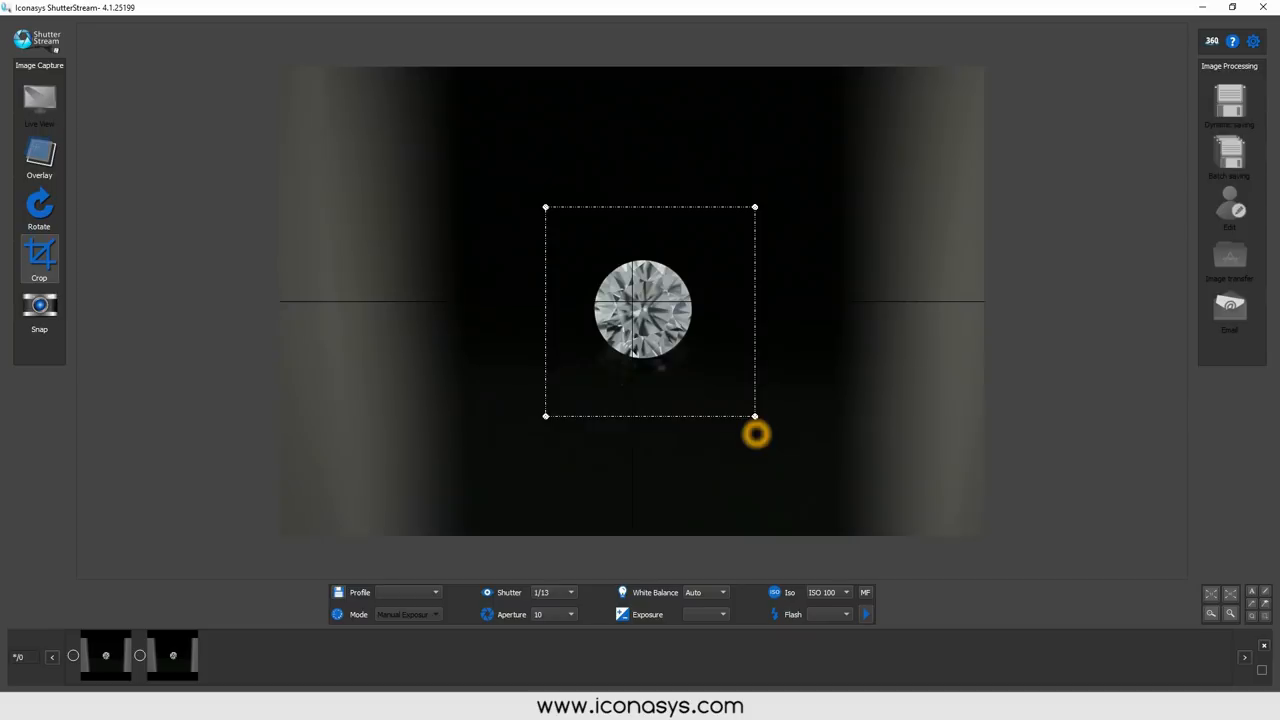
left_click_drag(755, 416, 740, 409)
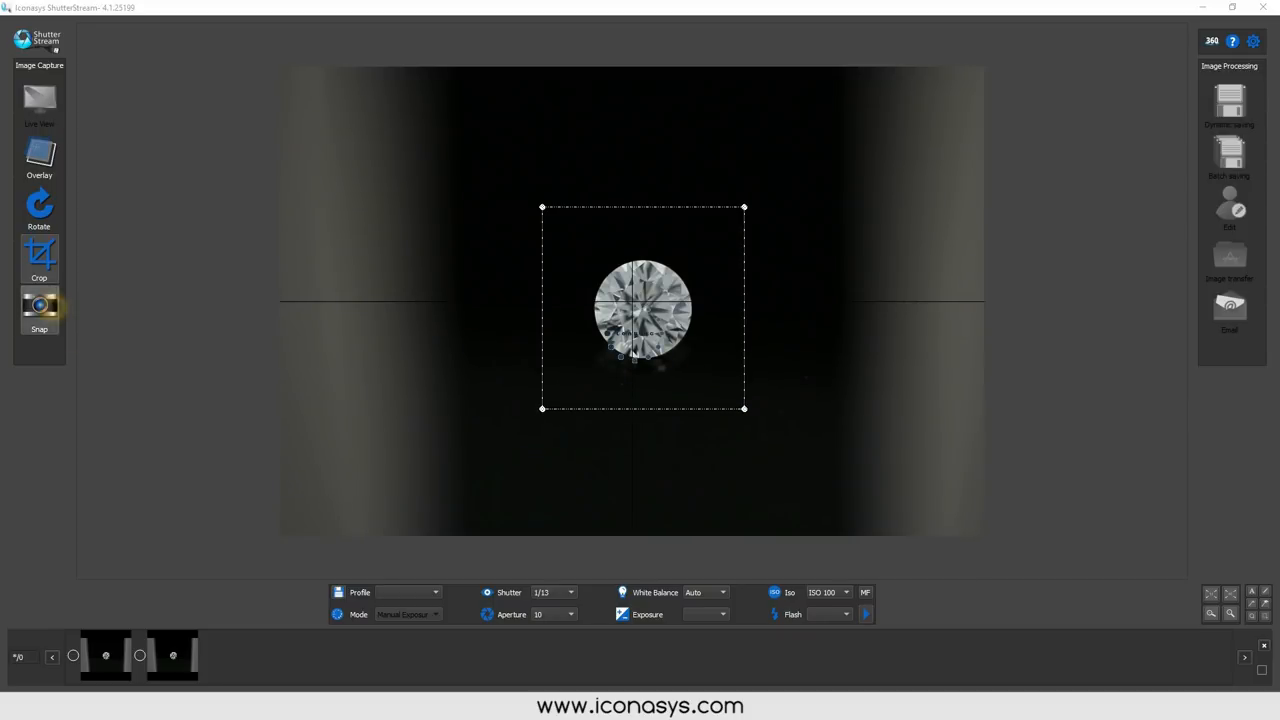
left_click(39, 310)
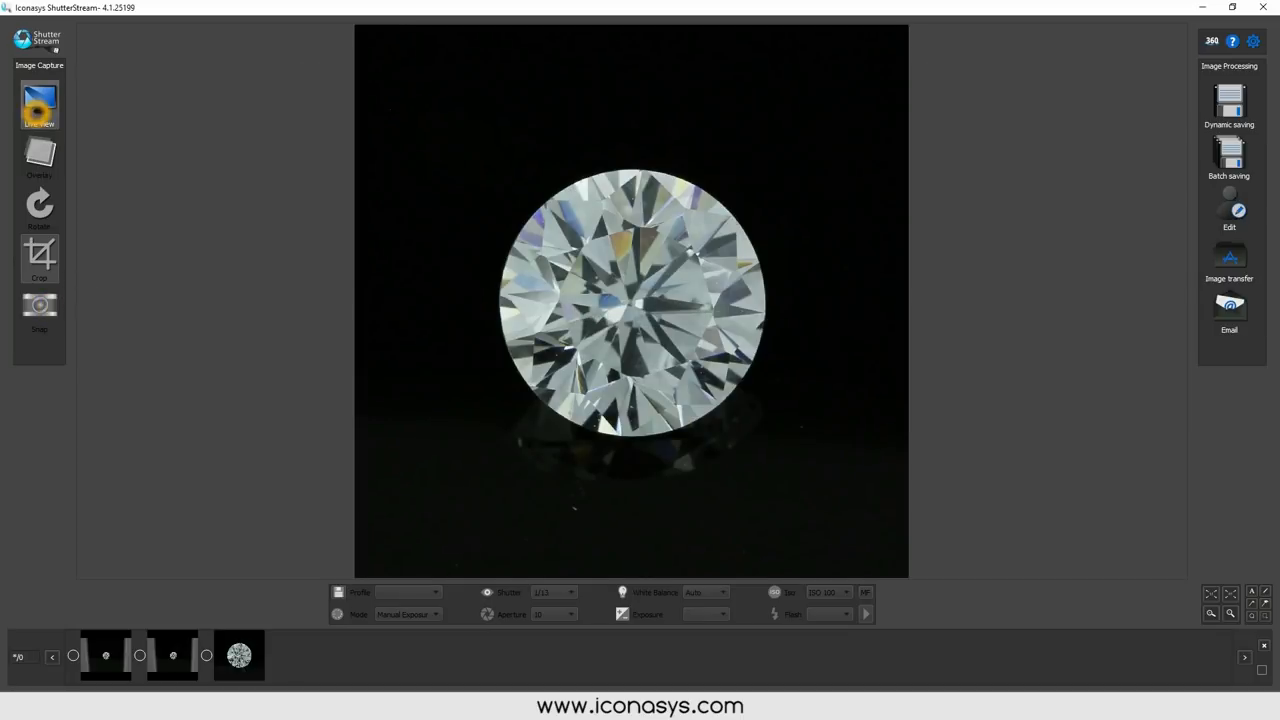
left_click(39, 257)
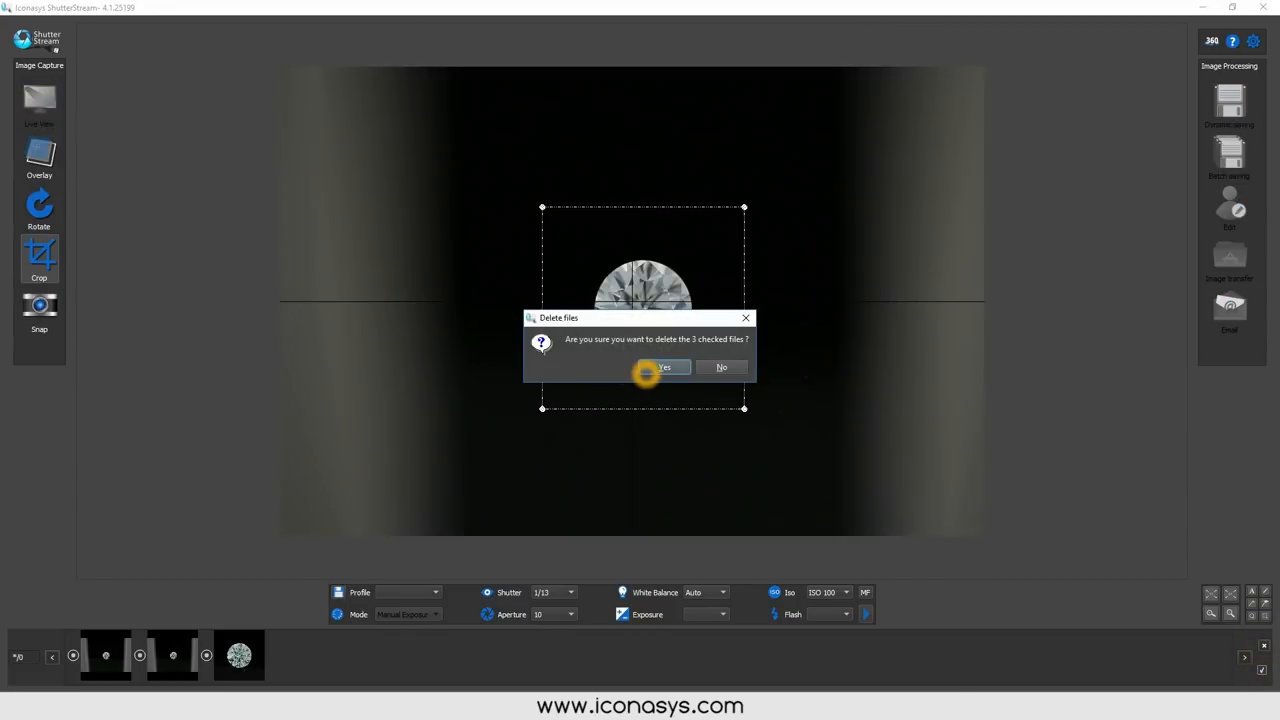
Confirm Yes to delete the three test shots from the filmstrip.
left_click(664, 367)
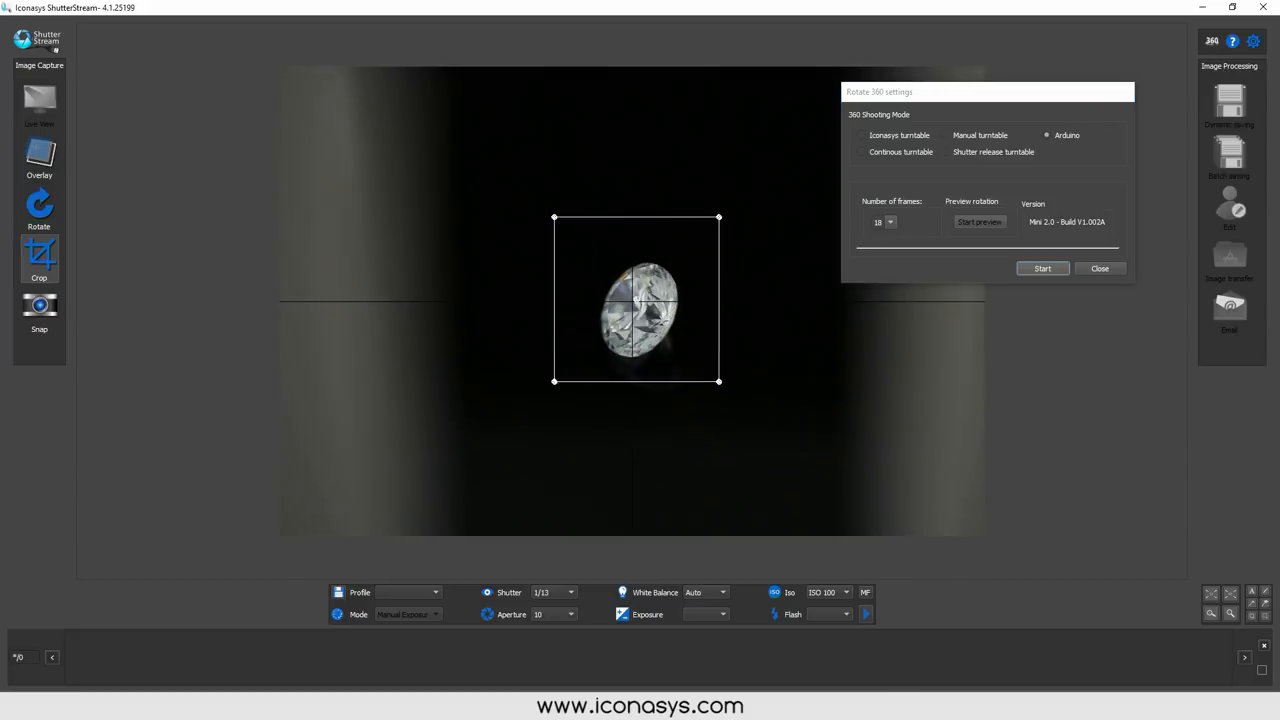
Recentre the crop square on the diamond and run a 72-frame turntable capture.
left_click_drag(718, 381, 745, 414)
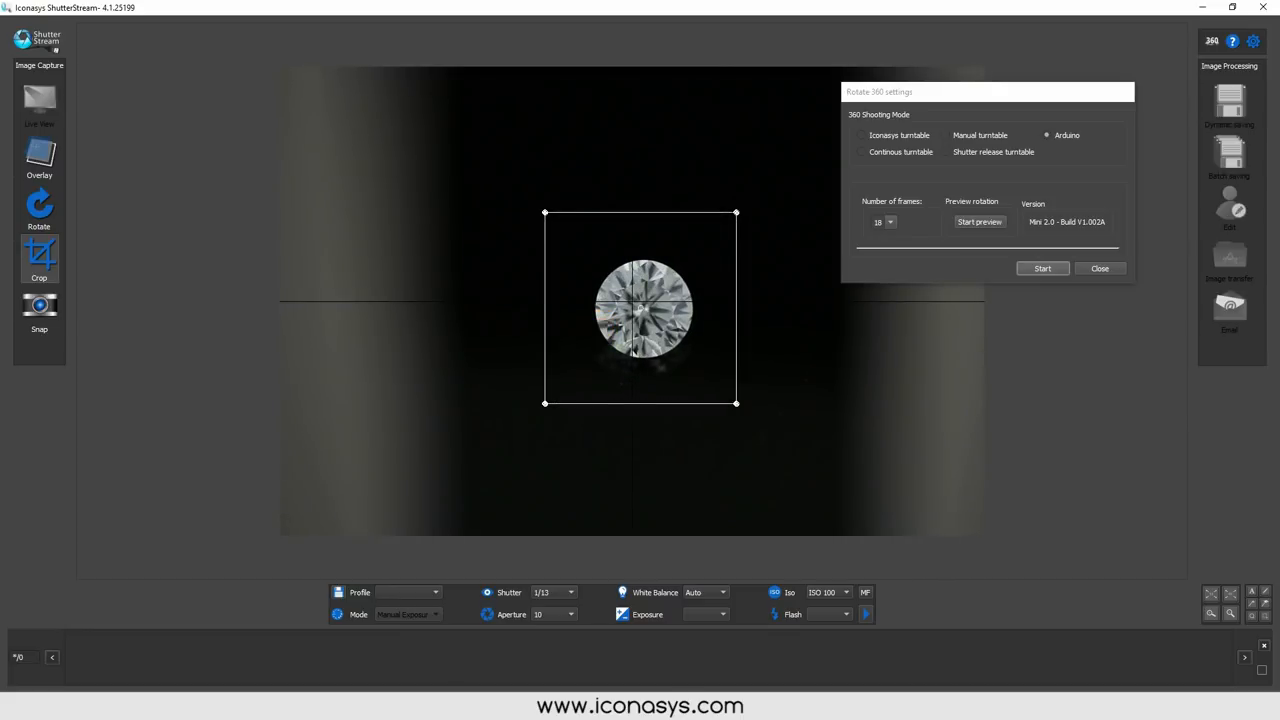
left_click(888, 221)
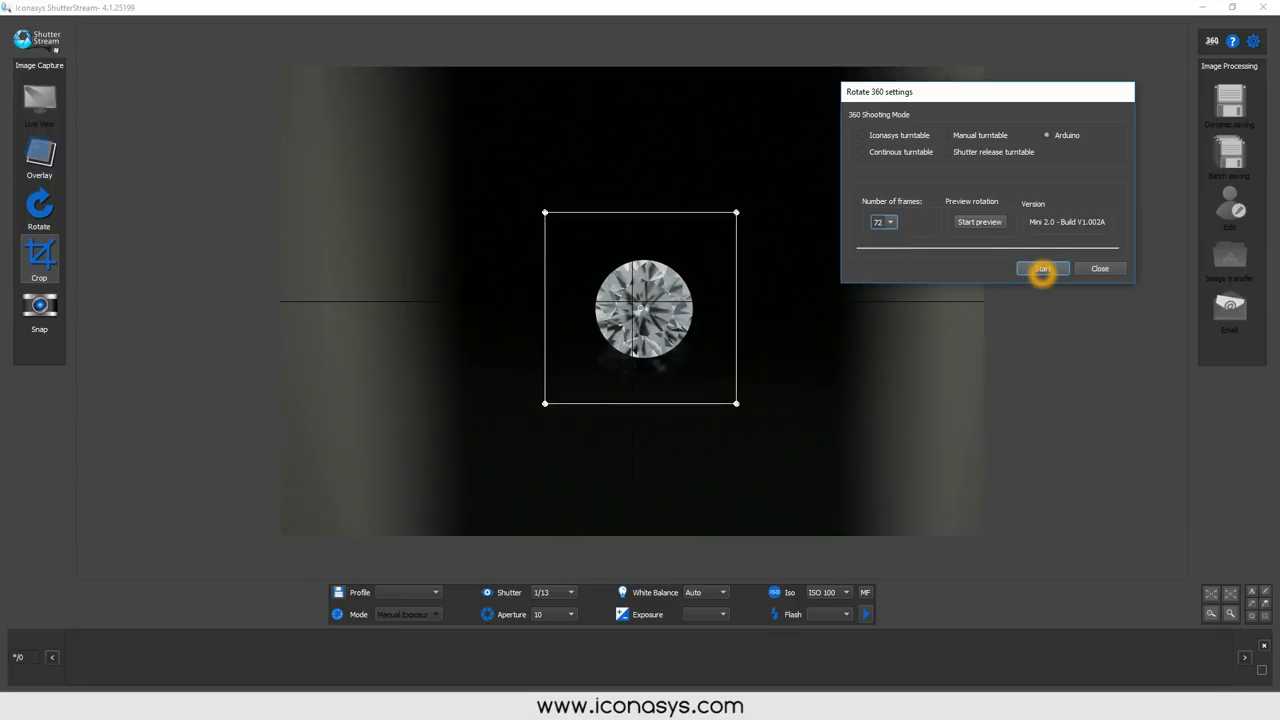
left_click(1042, 268)
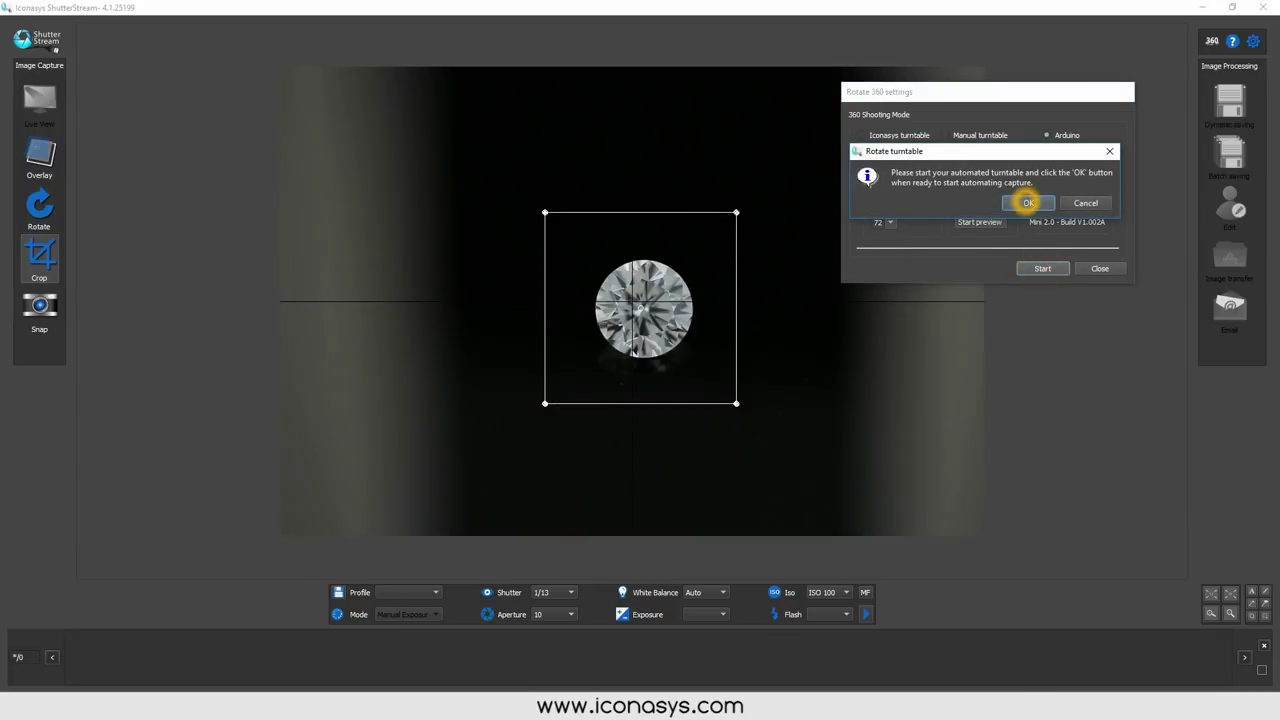
left_click(1030, 203)
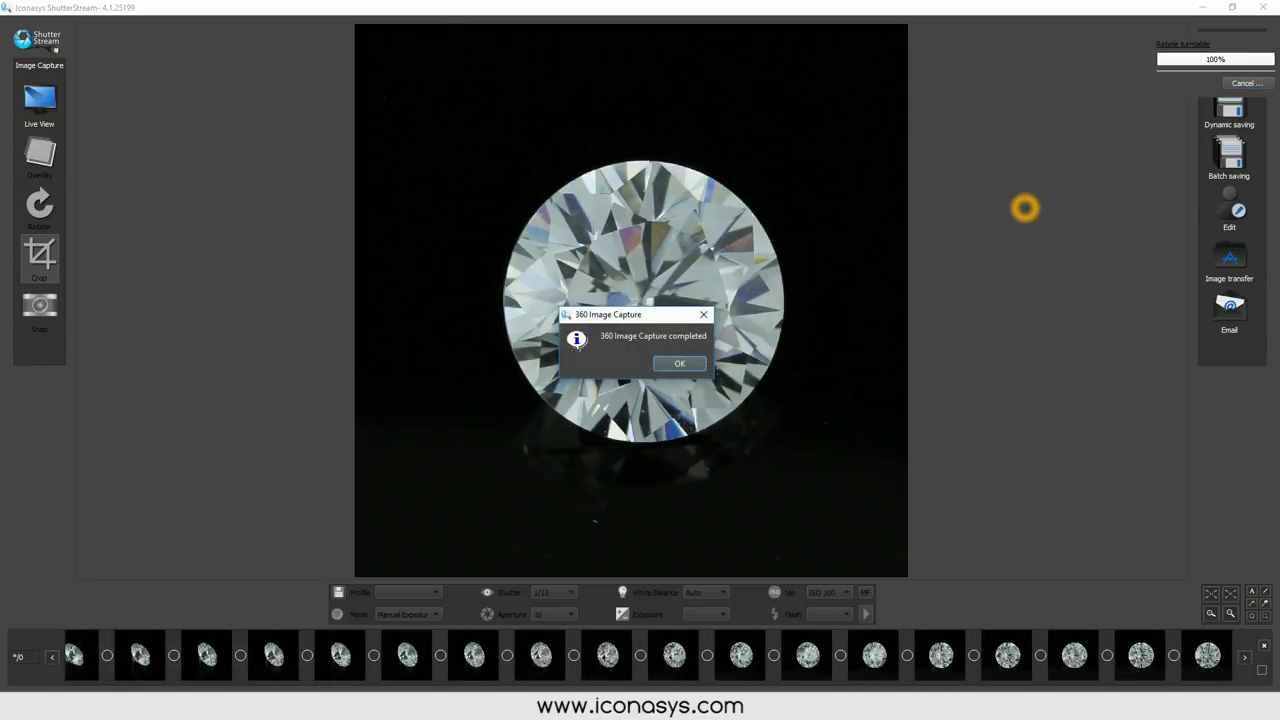
Apply the sharpness 1 adjustment to all captured diamond frames, then open Batch Save.
left_click(680, 364)
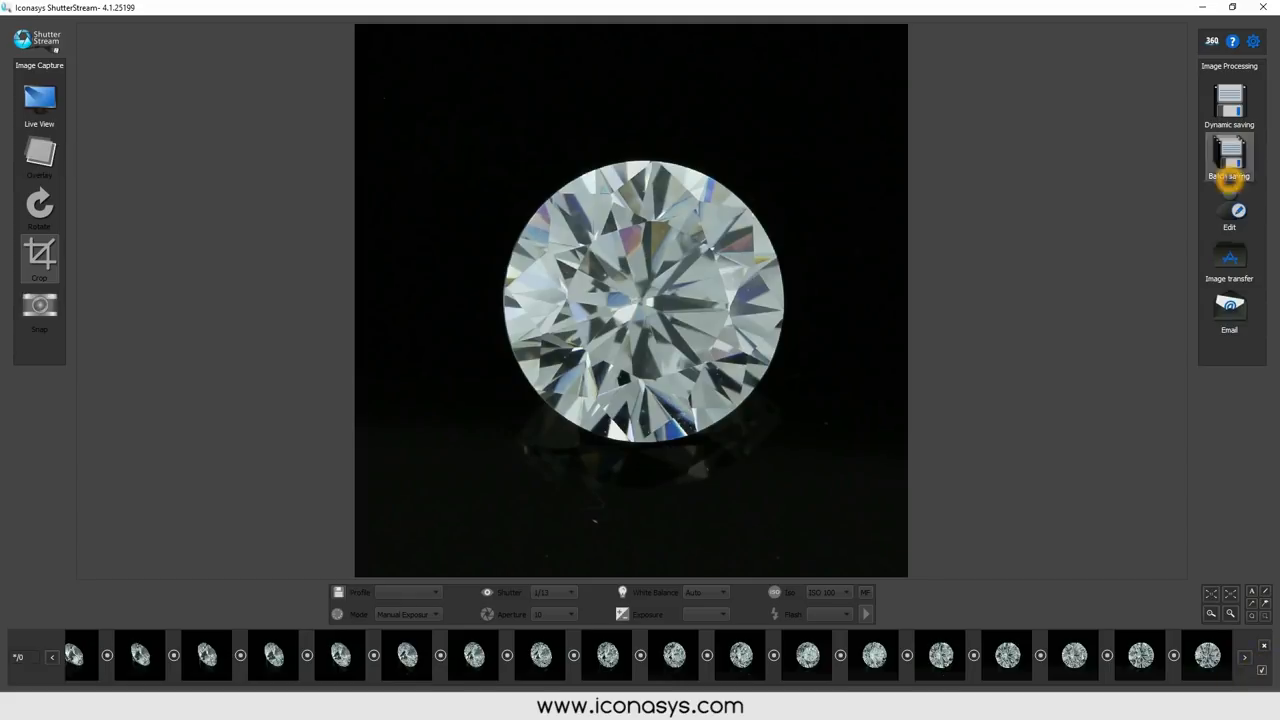
left_click(1229, 210)
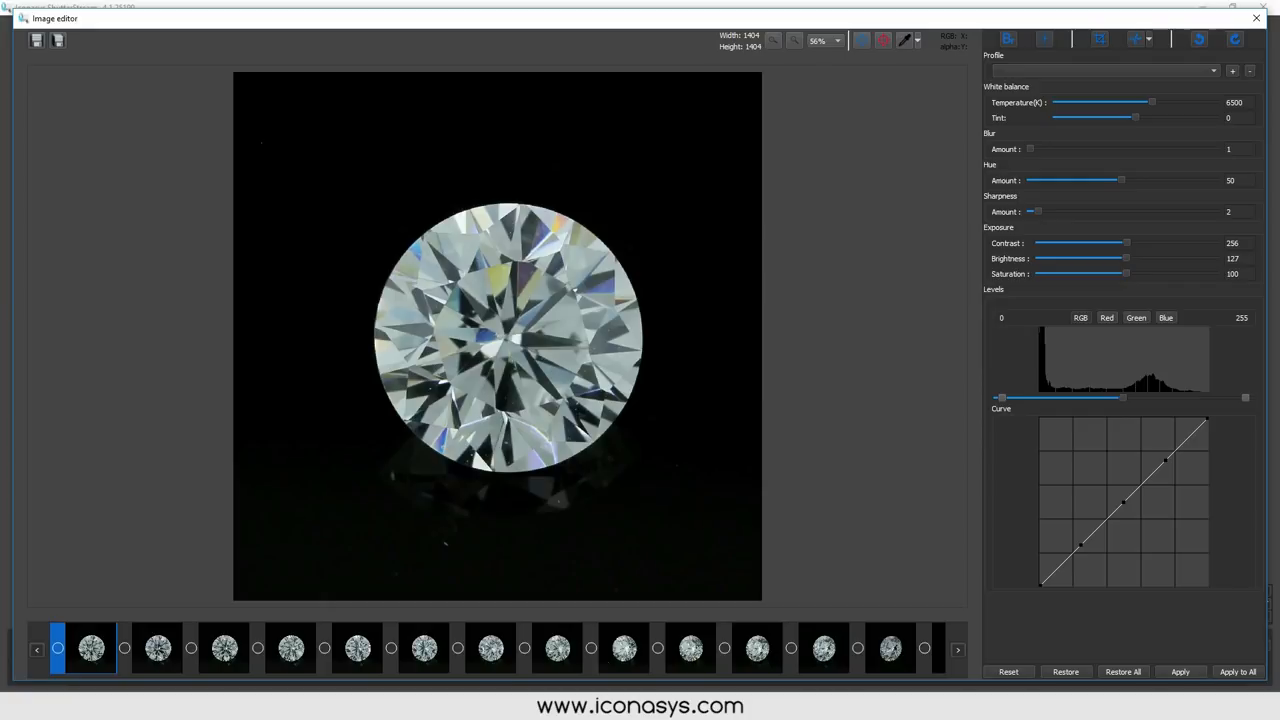
left_click(1182, 672)
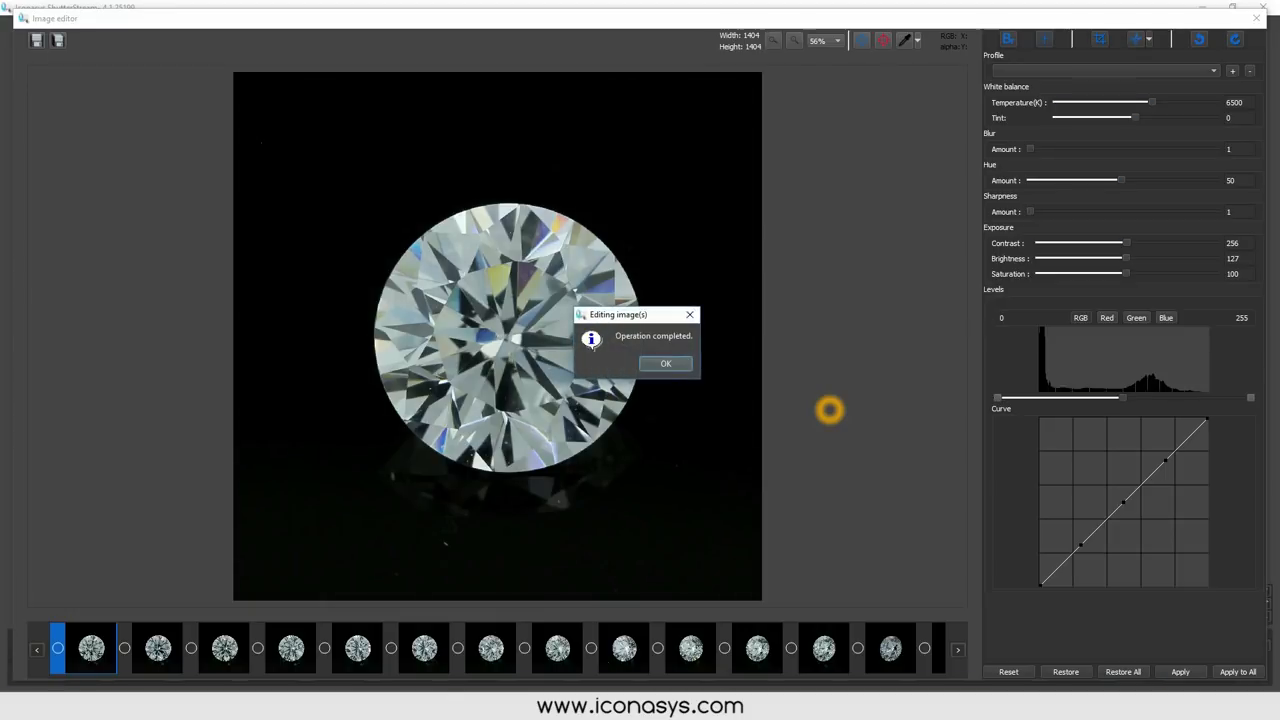
left_click(665, 363)
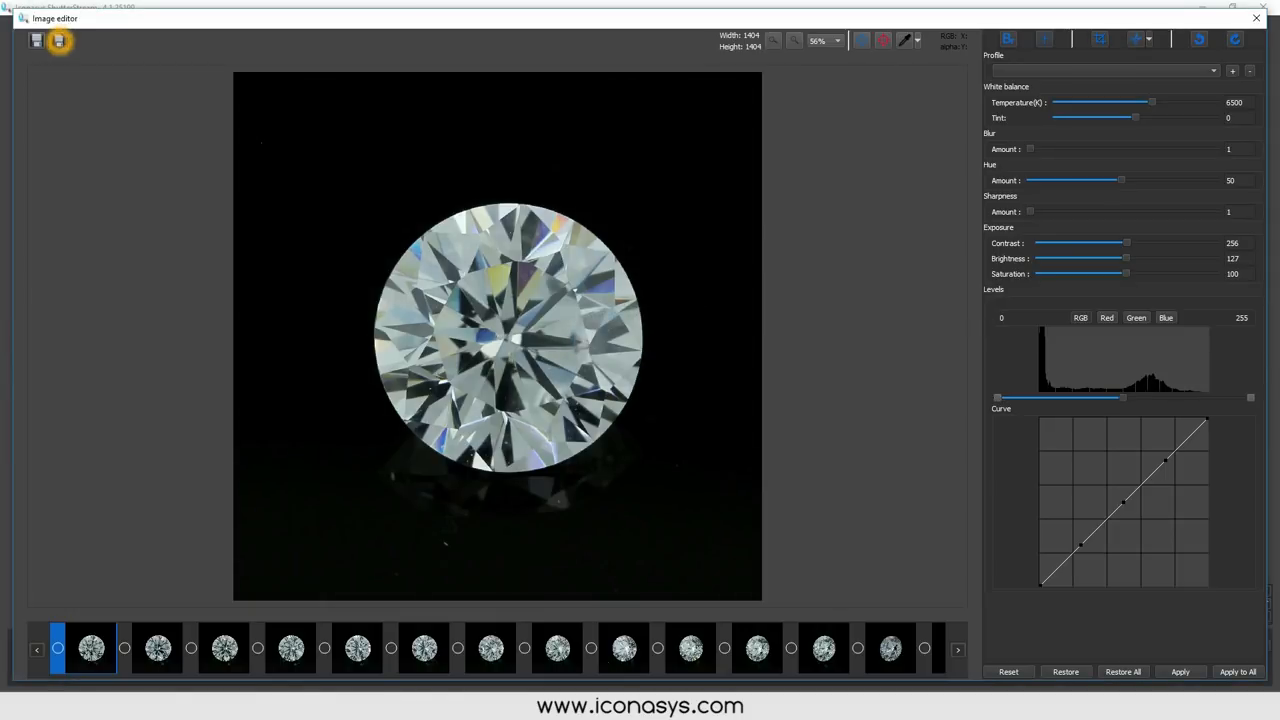
left_click(58, 42)
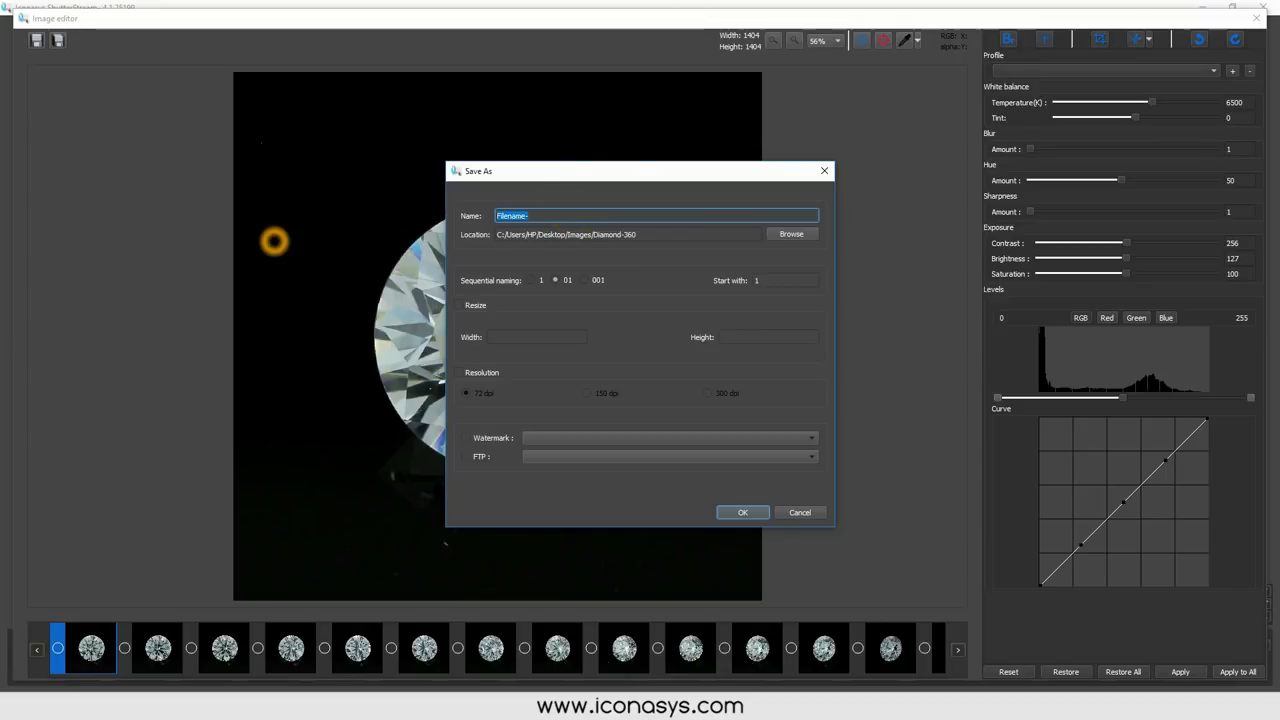
Batch save the frames named 'Diamond-360-' into the Diamond-360 folder.
type("Diamond-36-")
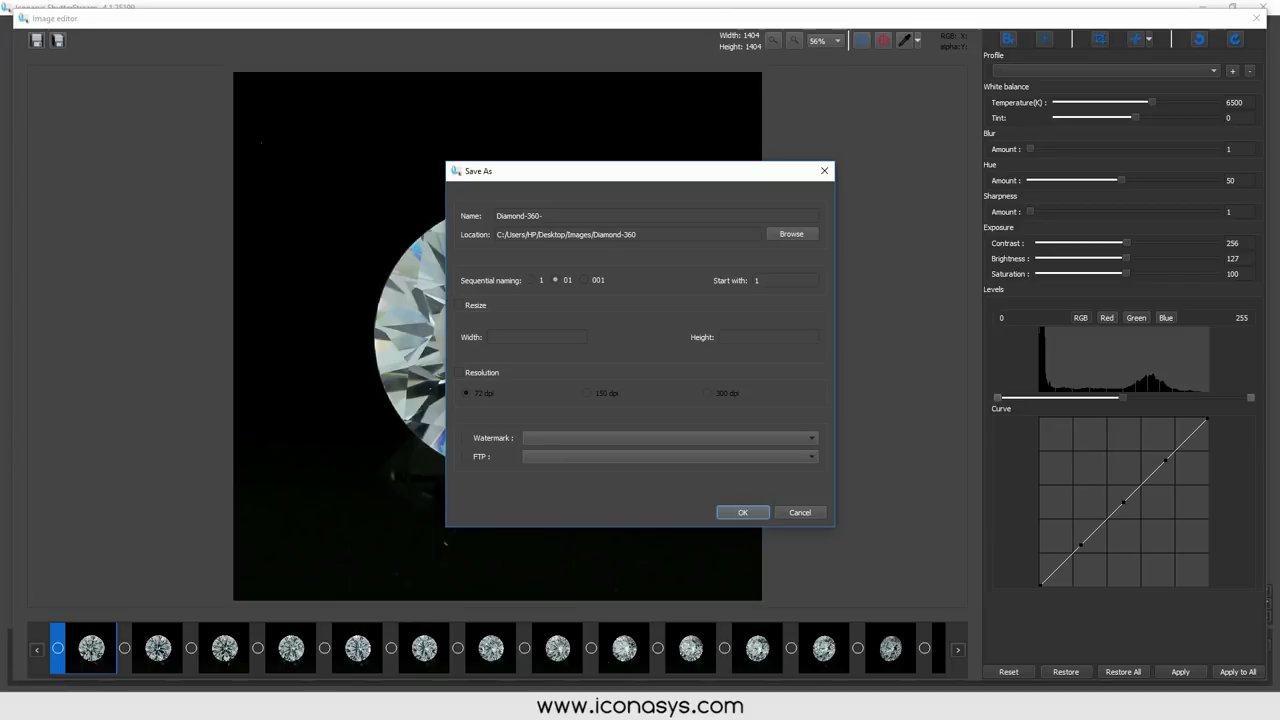
left_click(742, 512)
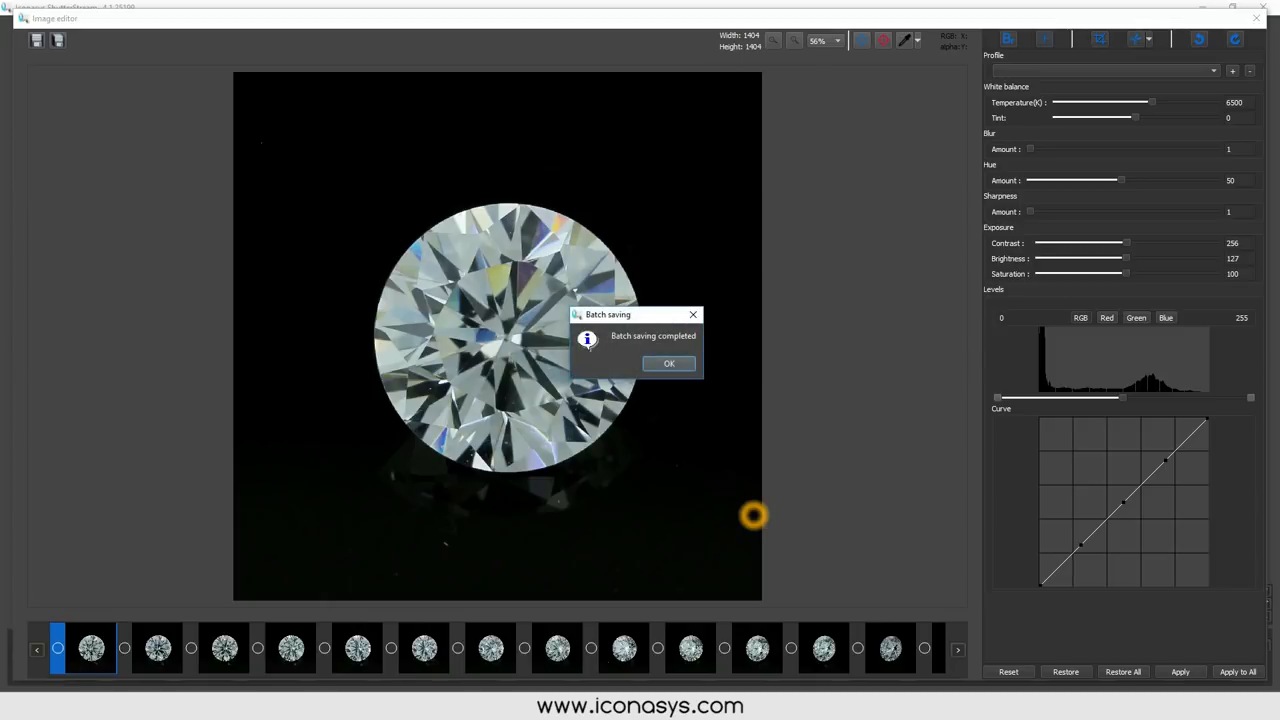
left_click(668, 363)
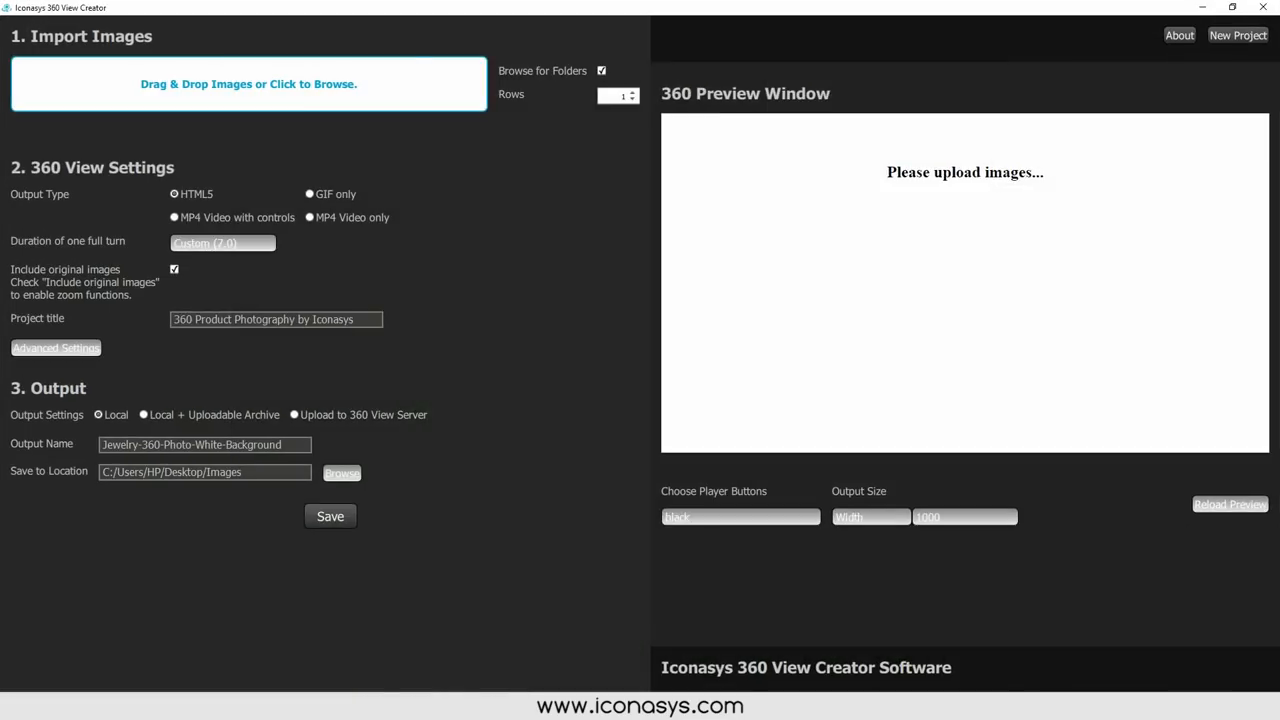
Import the 72 diamond frames, pick blue player buttons, and reload the preview.
left_click(255, 84)
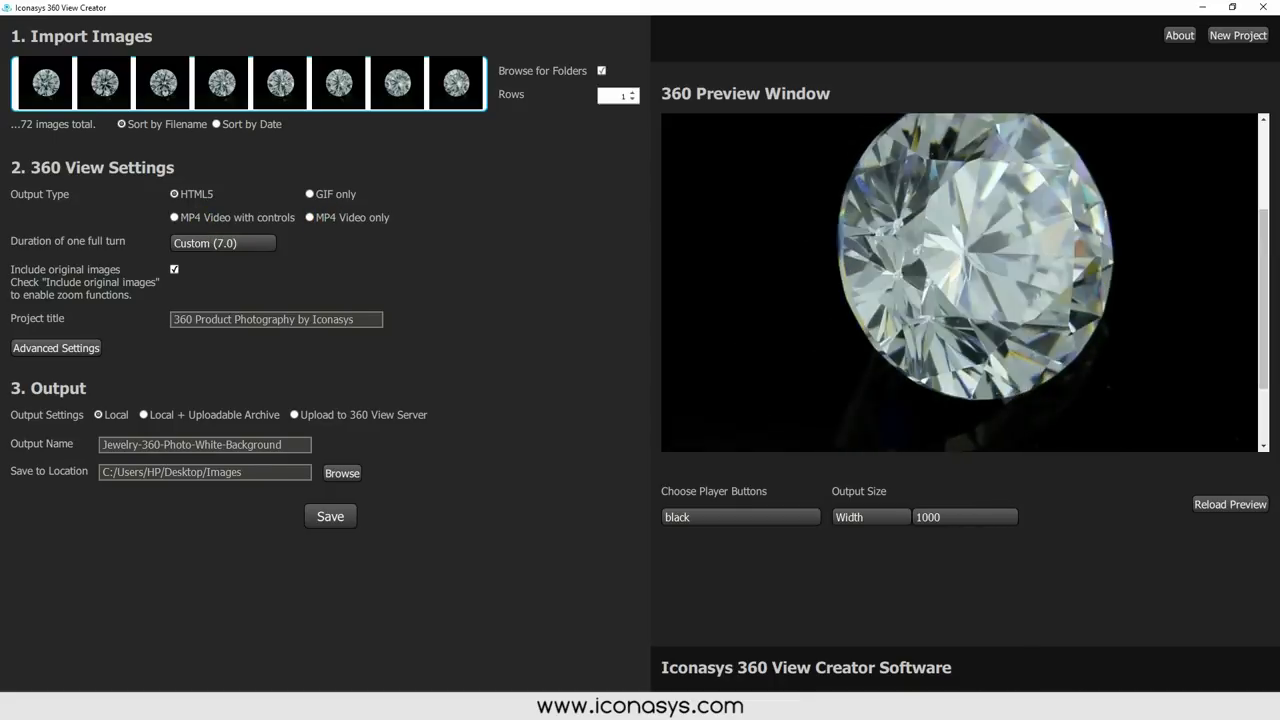
left_click(739, 516)
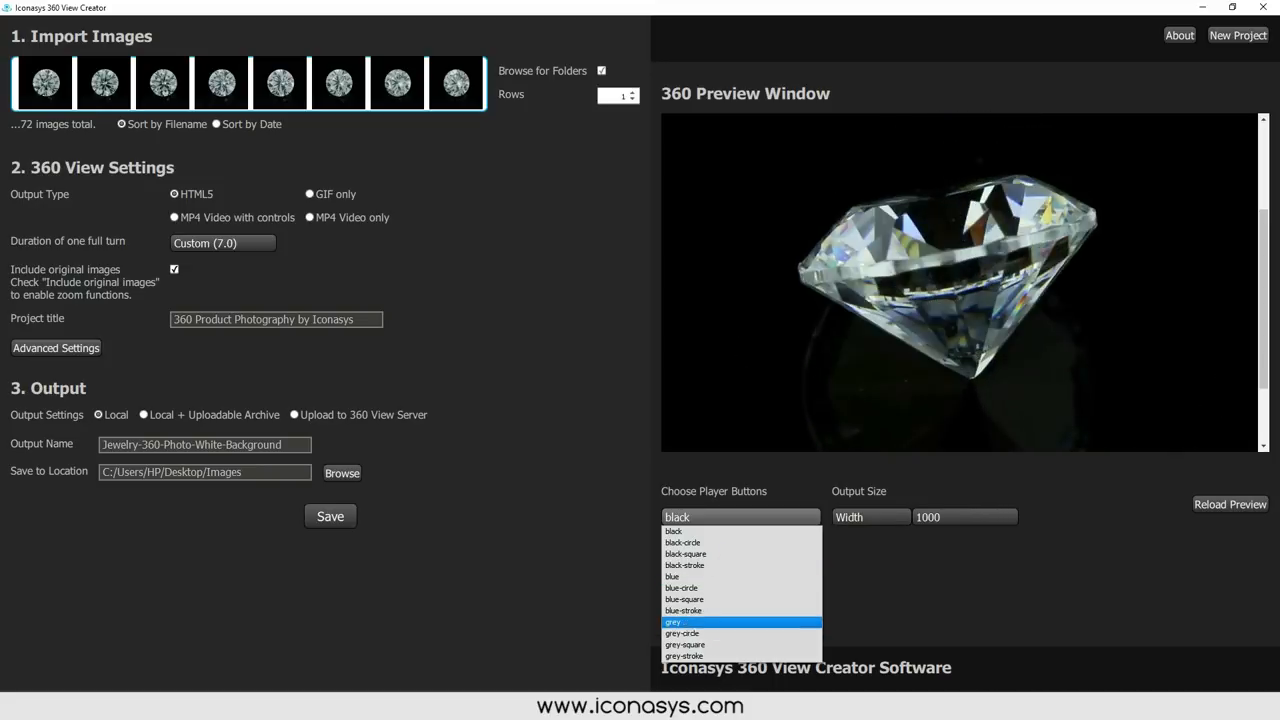
left_click(684, 588)
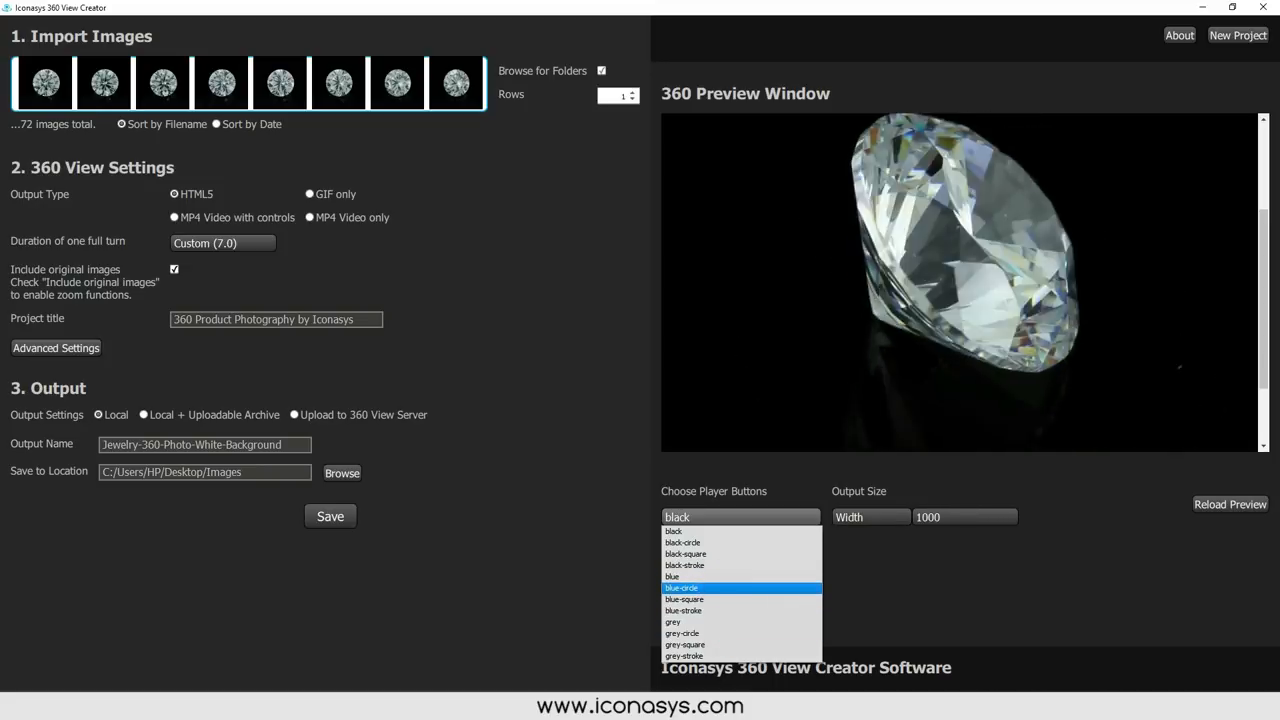
left_click(676, 576)
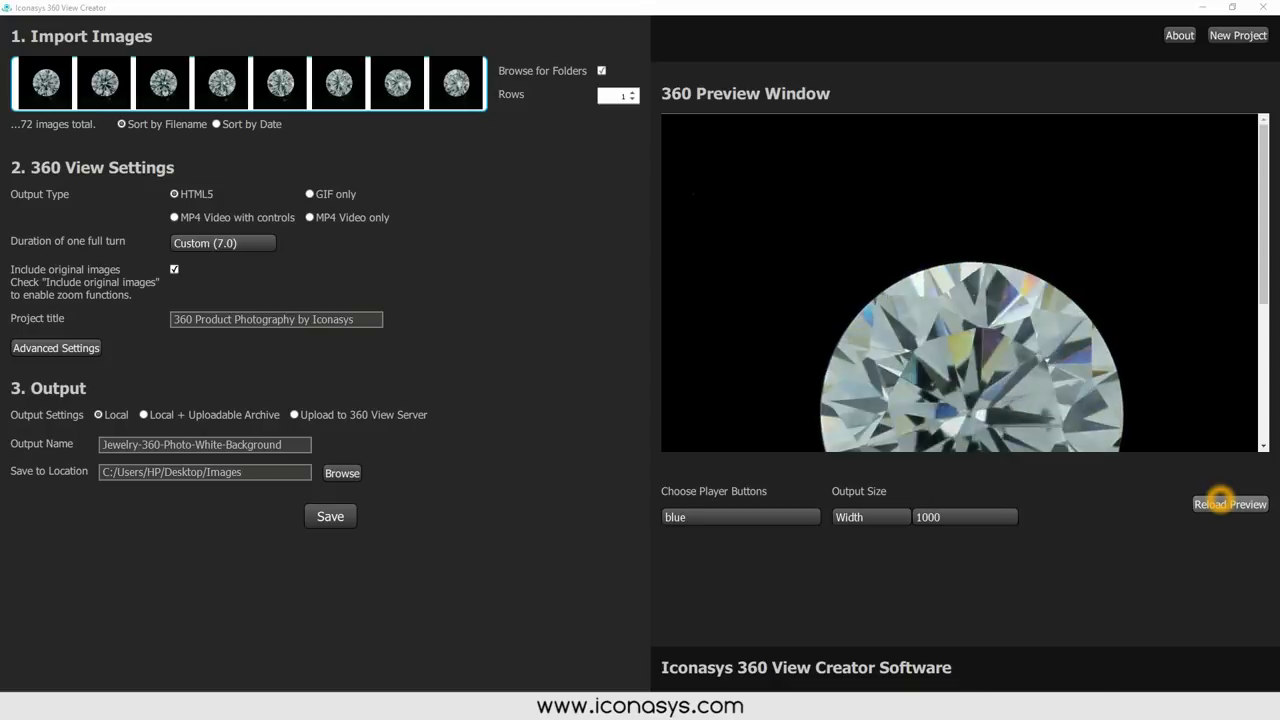
left_click(1230, 504)
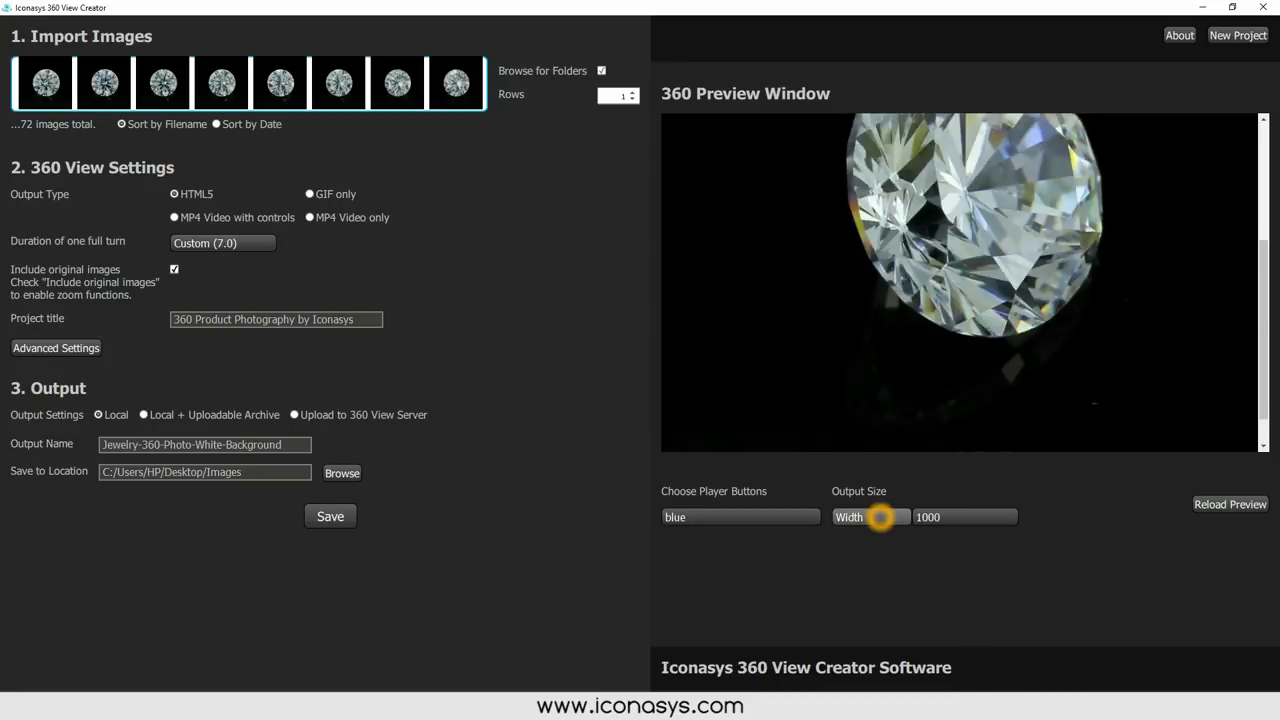
Choose Custom in the Output Size width list and confirm a 700-pixel width.
left_click(965, 516)
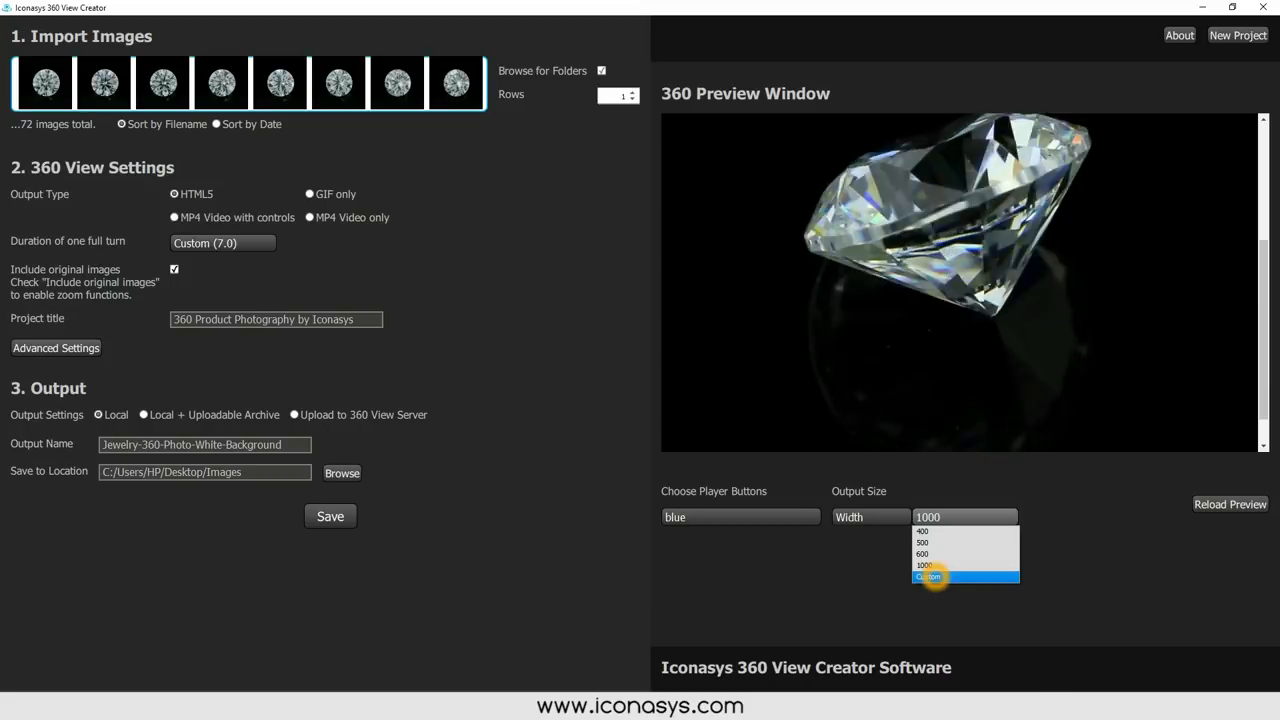
left_click(935, 577)
type("700")
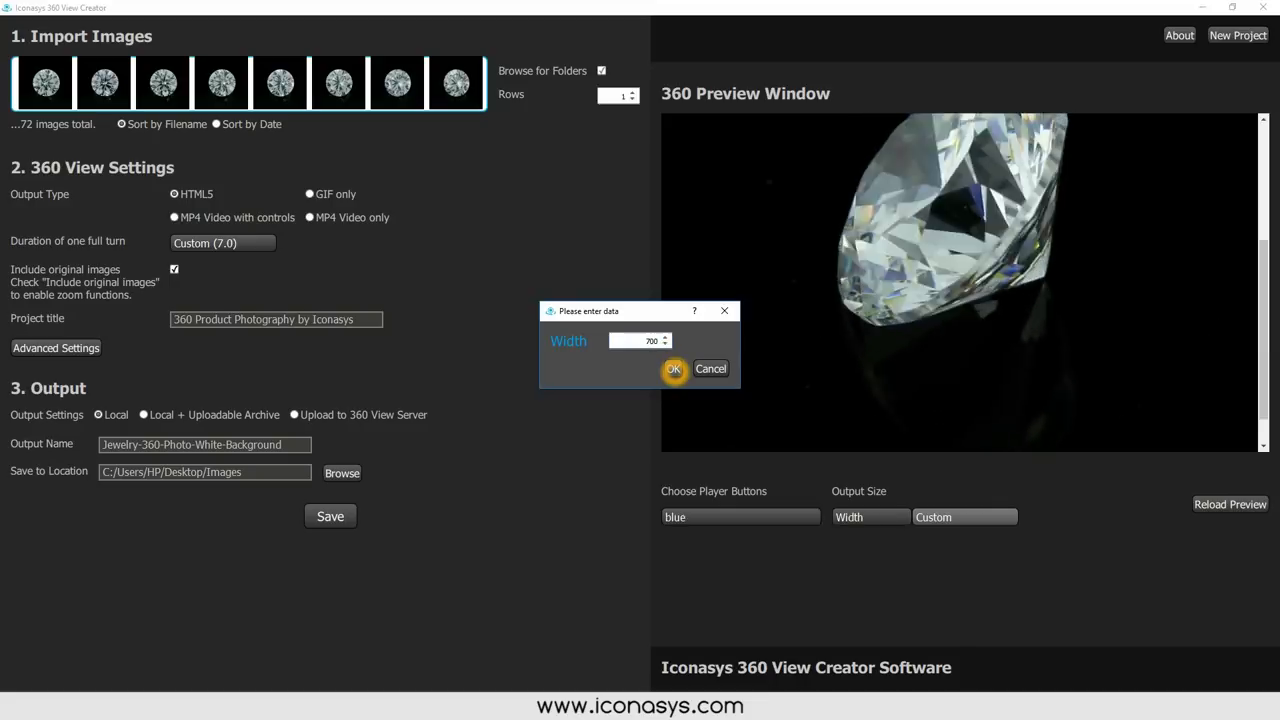
left_click(673, 369)
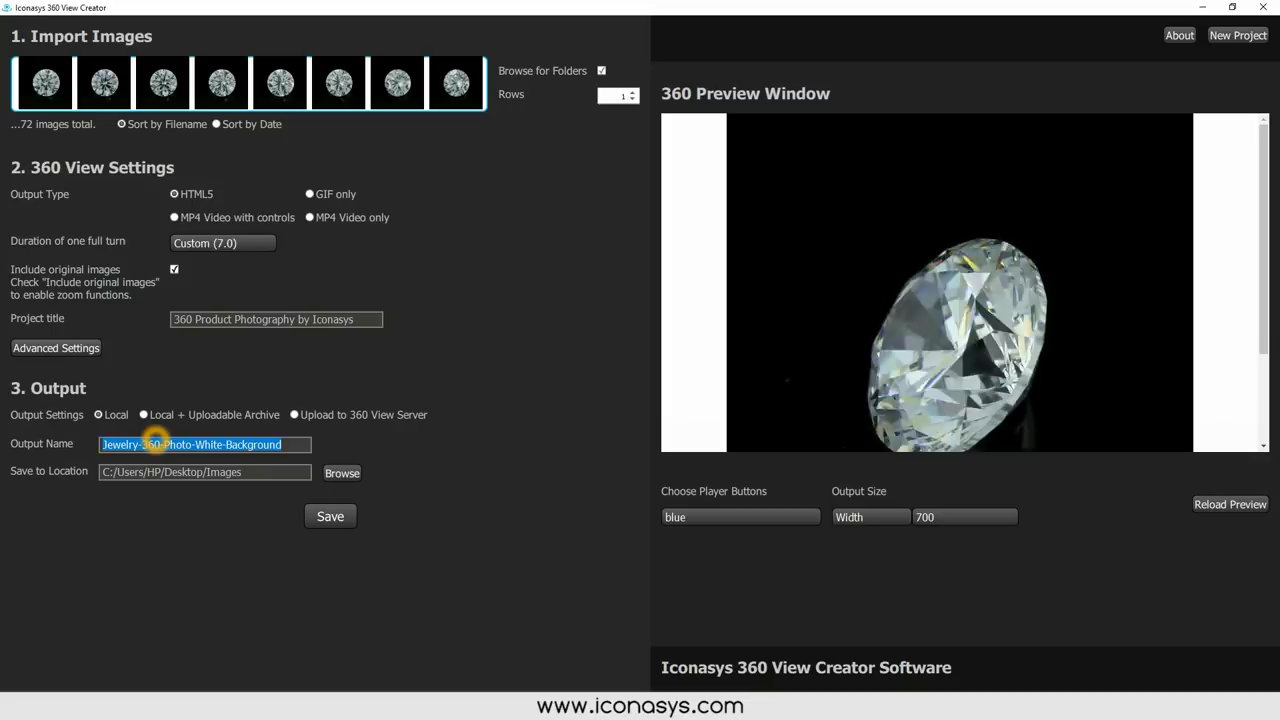
Name the output Diamond360View and save it in the Diamond-360 folder.
type("Diamond360View")
left_click(205, 471)
type("/Diamond-360")
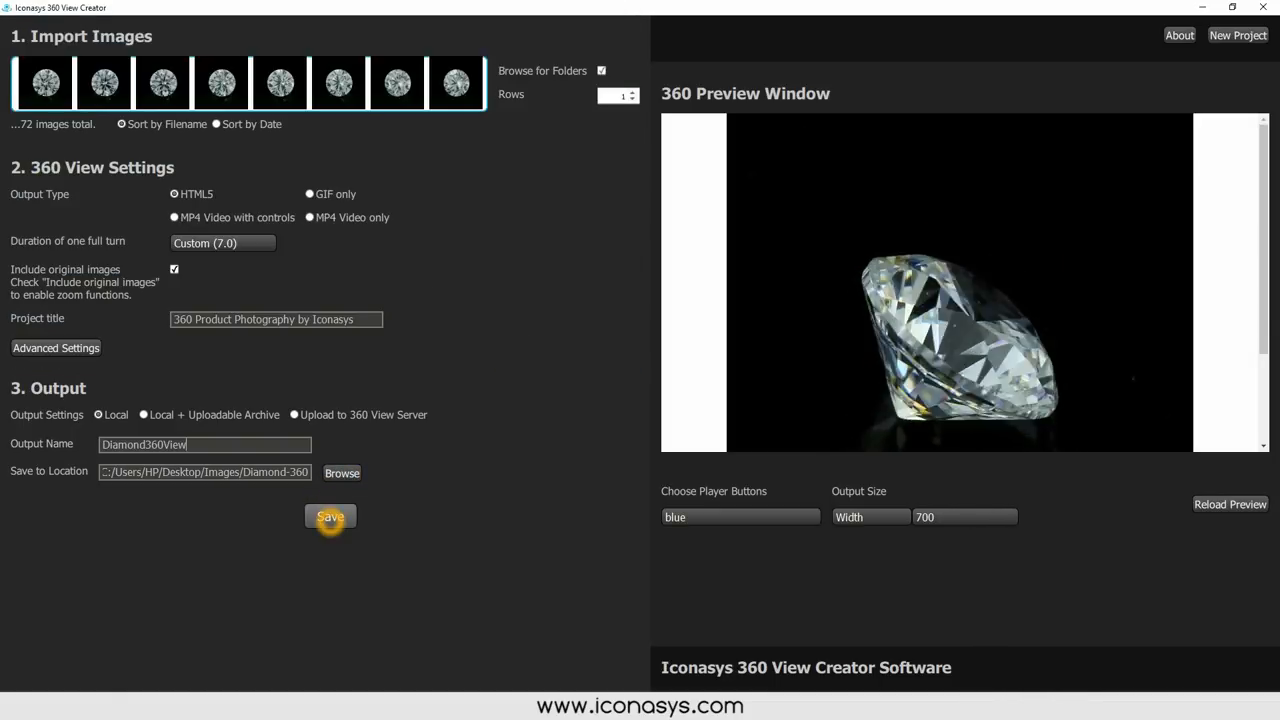
left_click(330, 516)
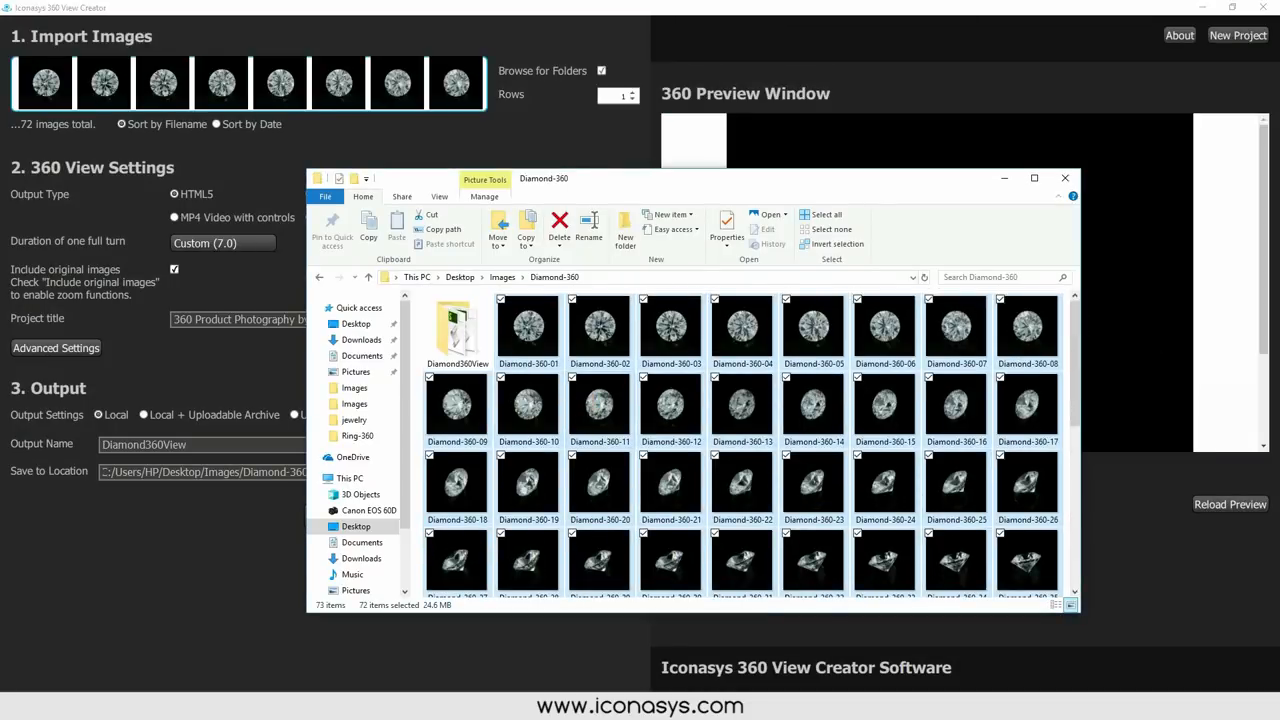
Open the Diamond360View folder's index.html in Chrome to view the spinning diamond.
double_click(455, 330)
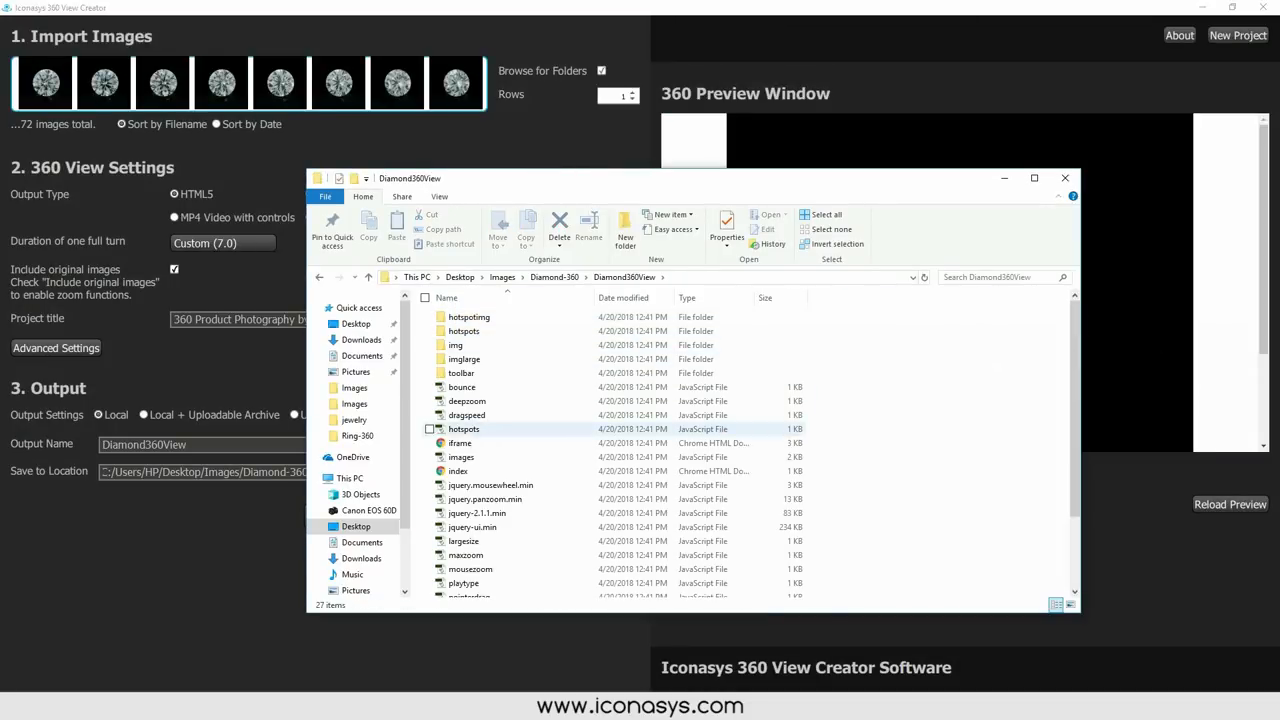
mouse_move(457, 471)
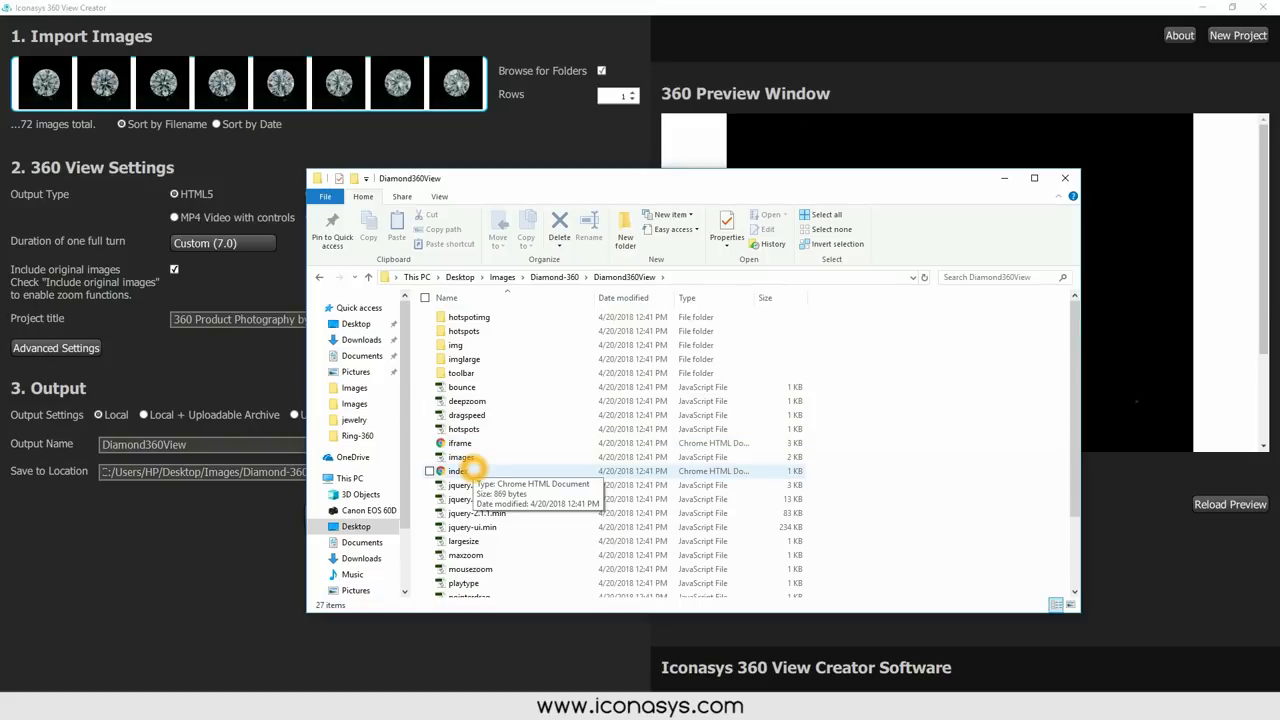
double_click(457, 471)
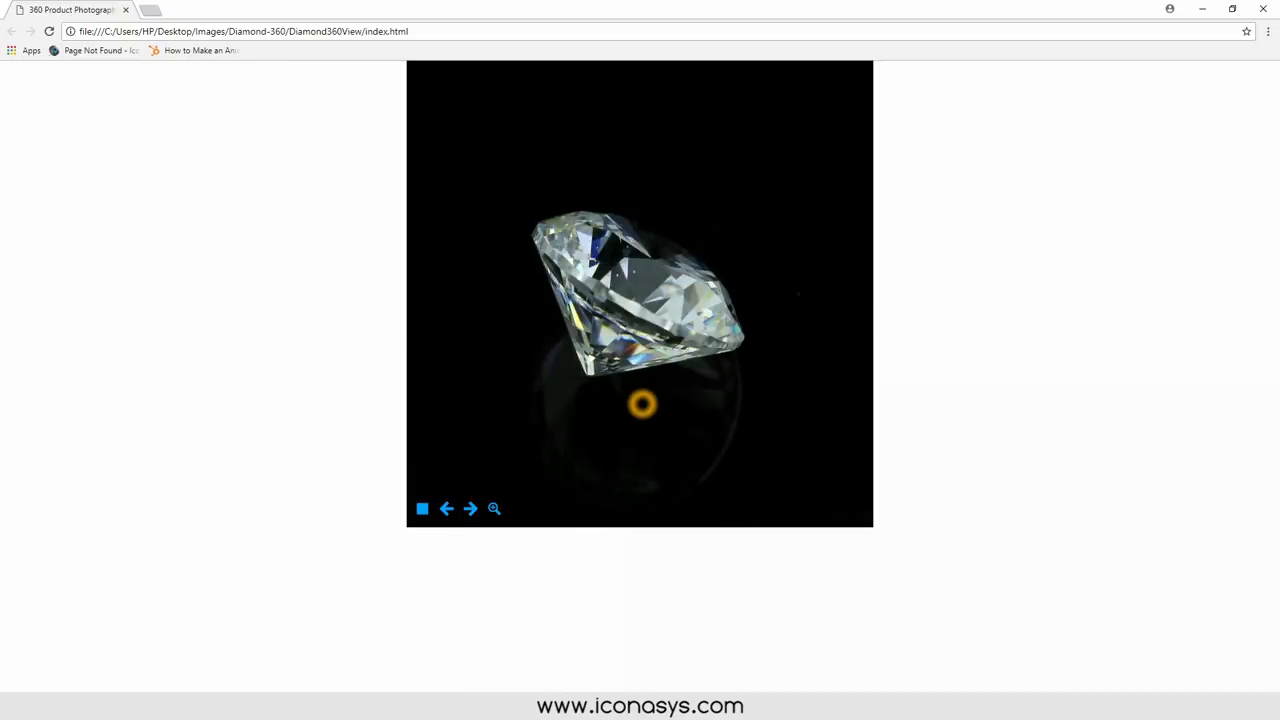
left_click(422, 509)
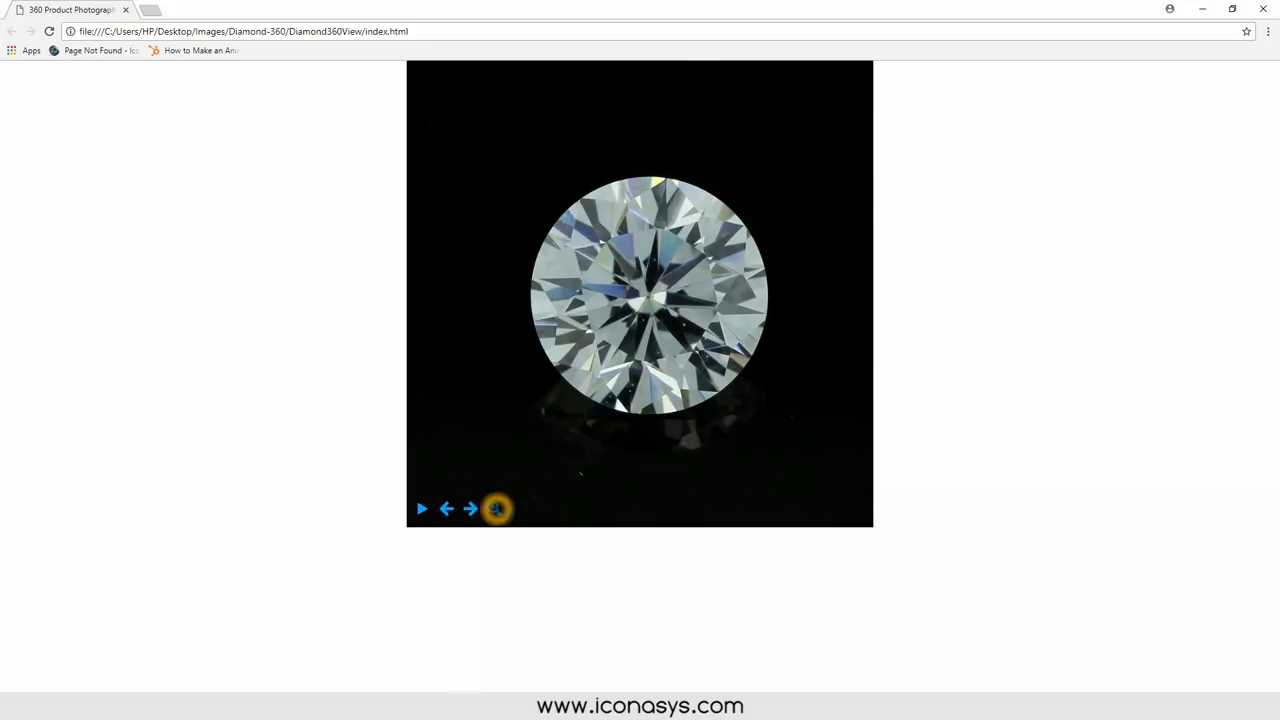
left_click(493, 508)
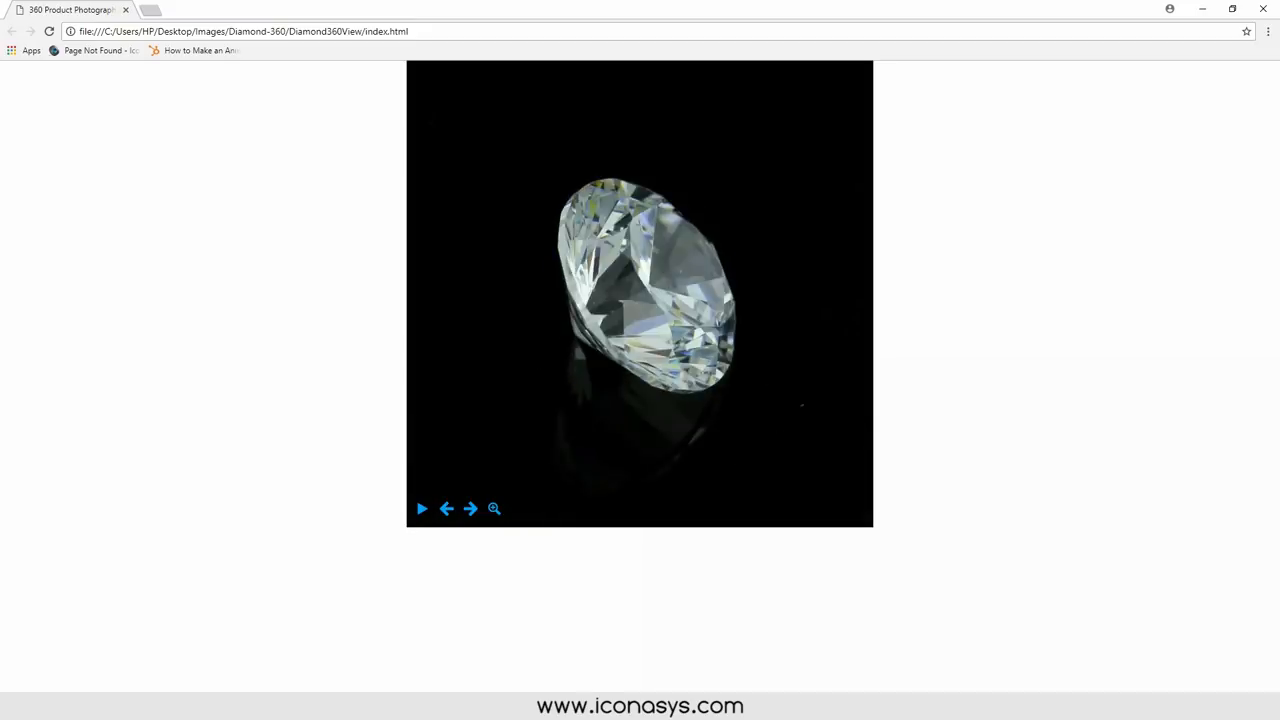
left_click(425, 509)
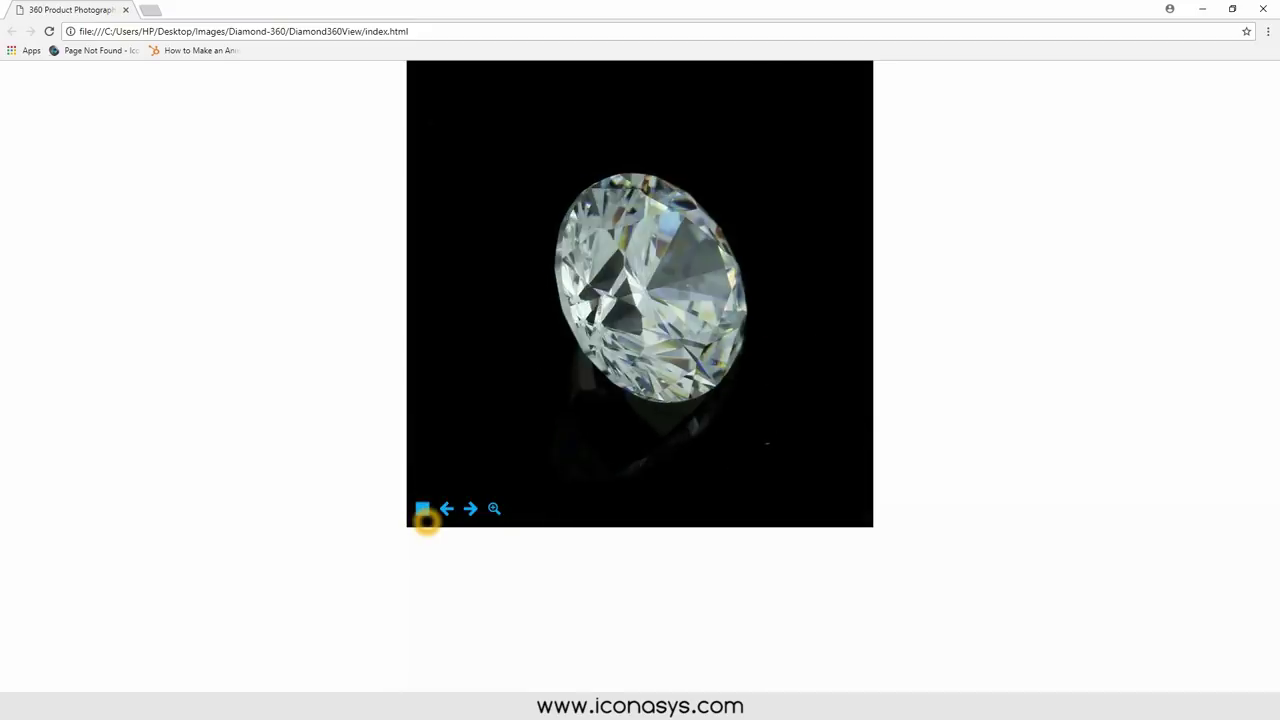